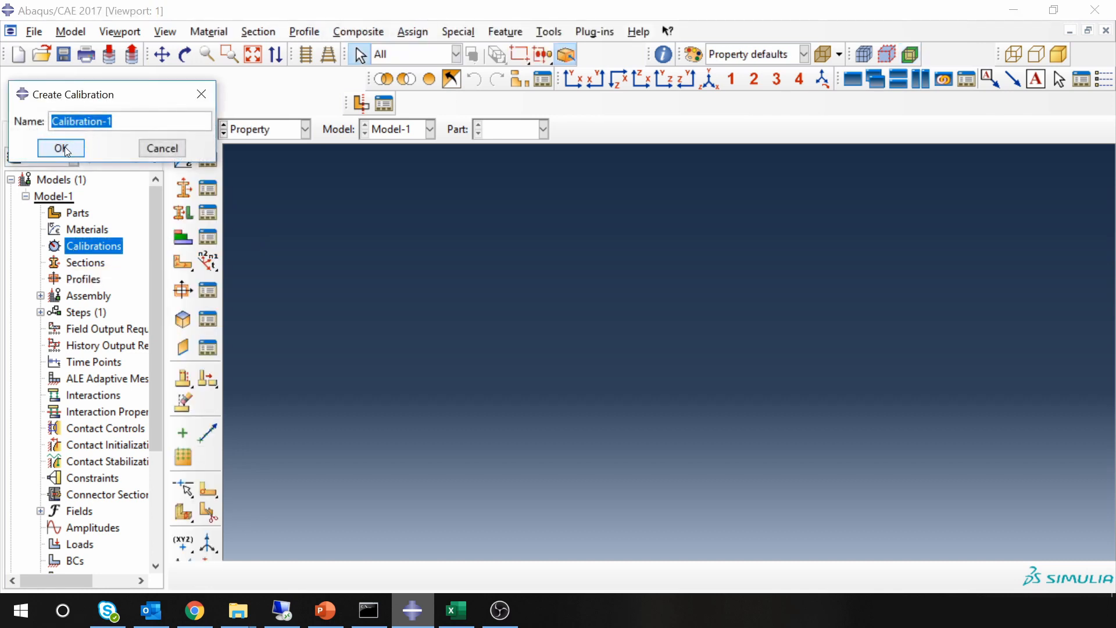
Step: Create Calibration-1 and start a new strain–stress data set inside it
left_click(60, 147)
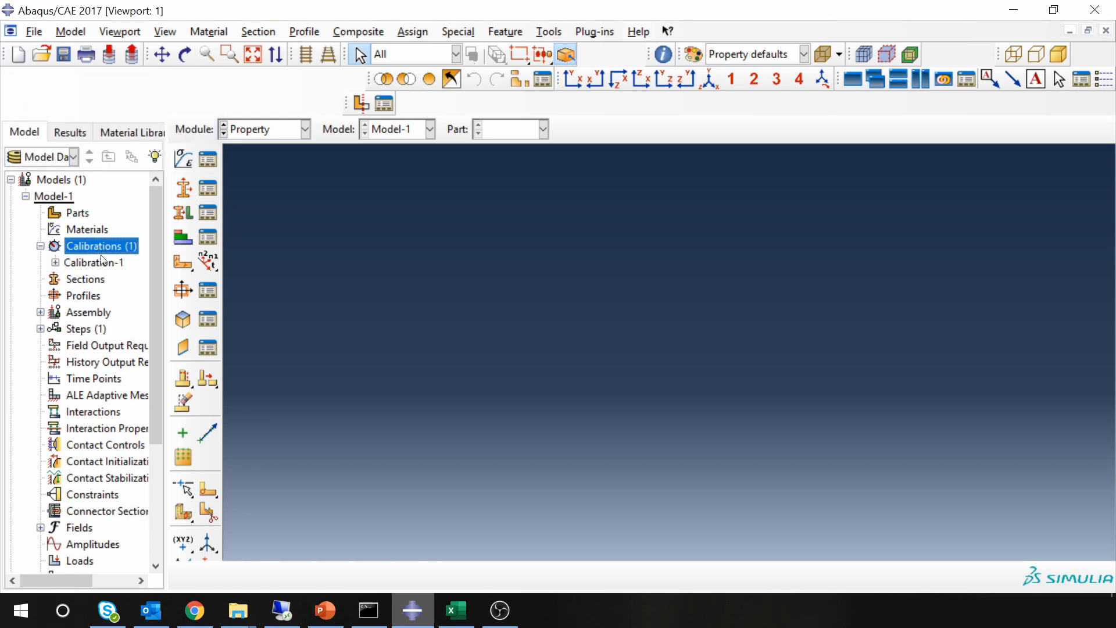
left_click(54, 261)
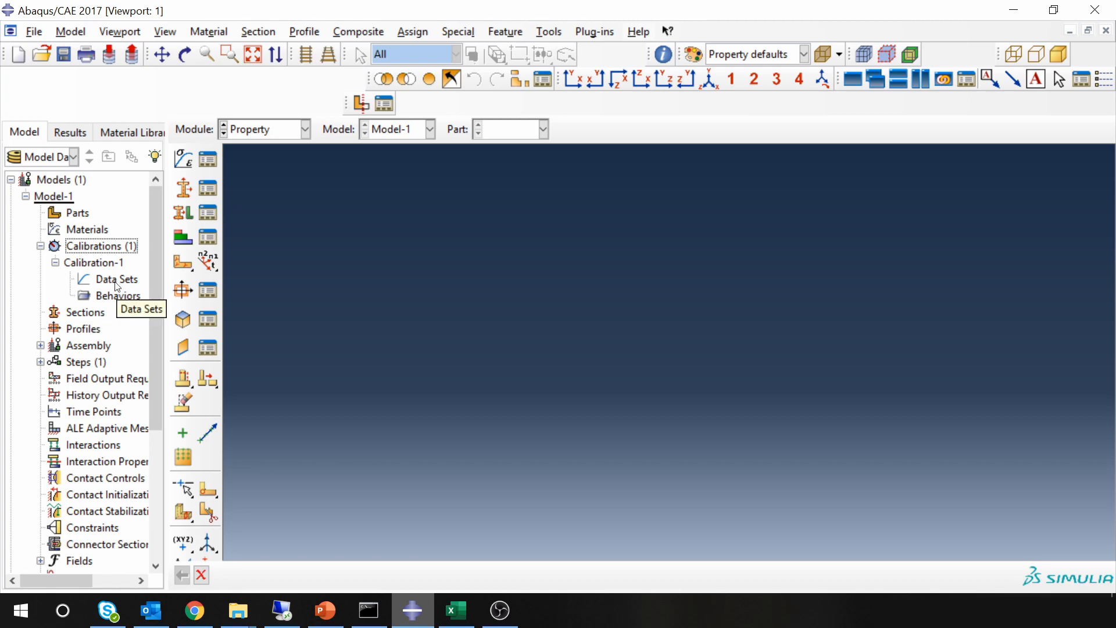
double_click(118, 278)
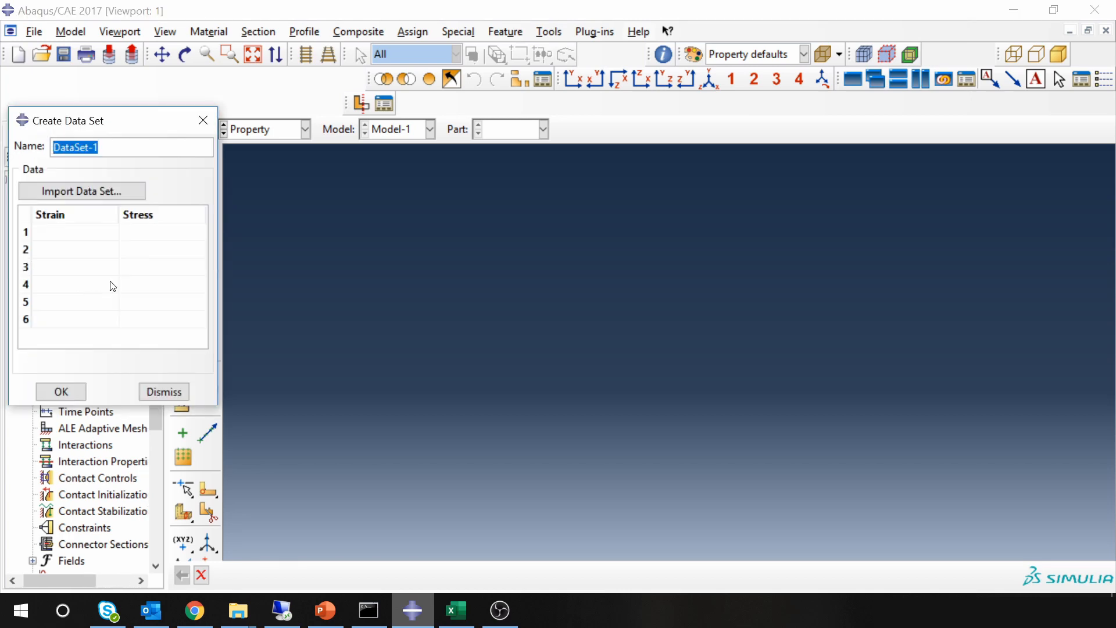
mouse_move(108, 276)
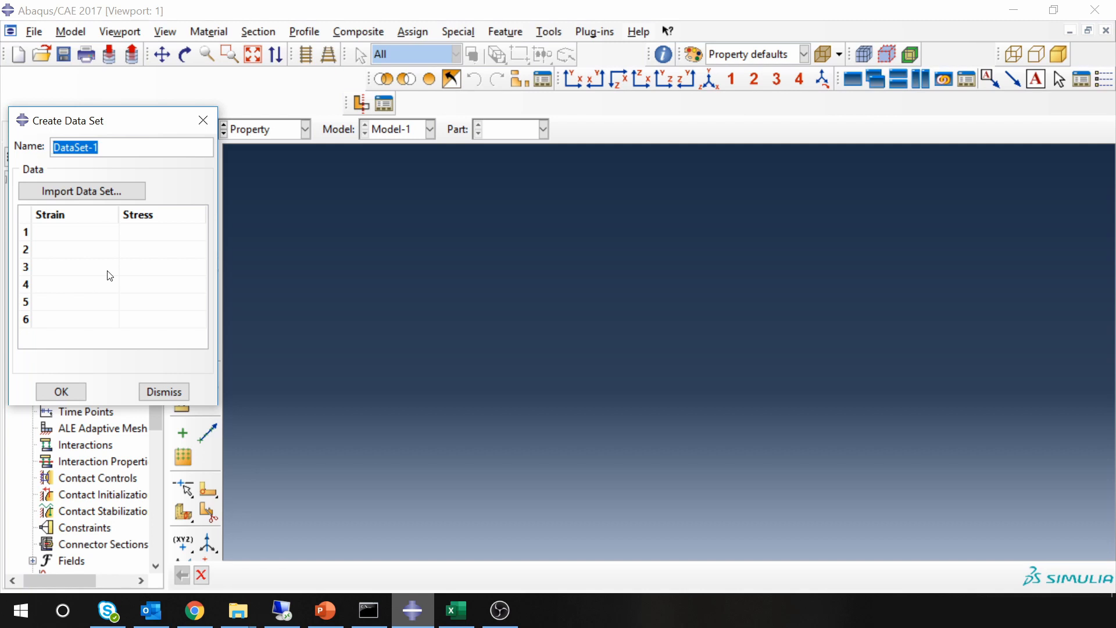
Step: Name the new data set Al_engg_SS_curve
type("Al_engg_SS_")
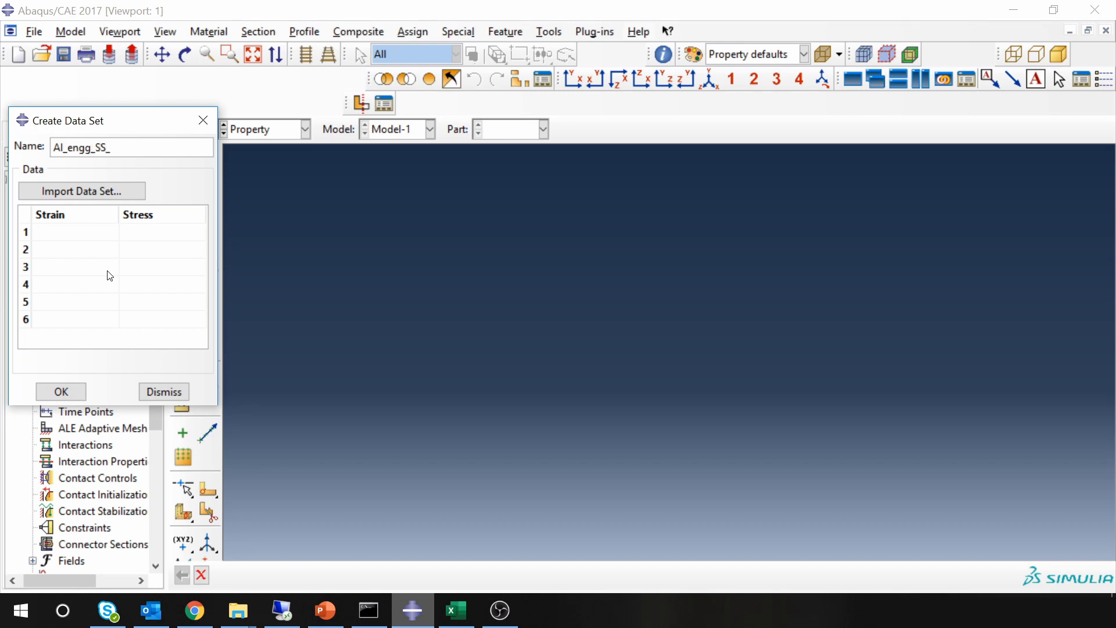
type("curve")
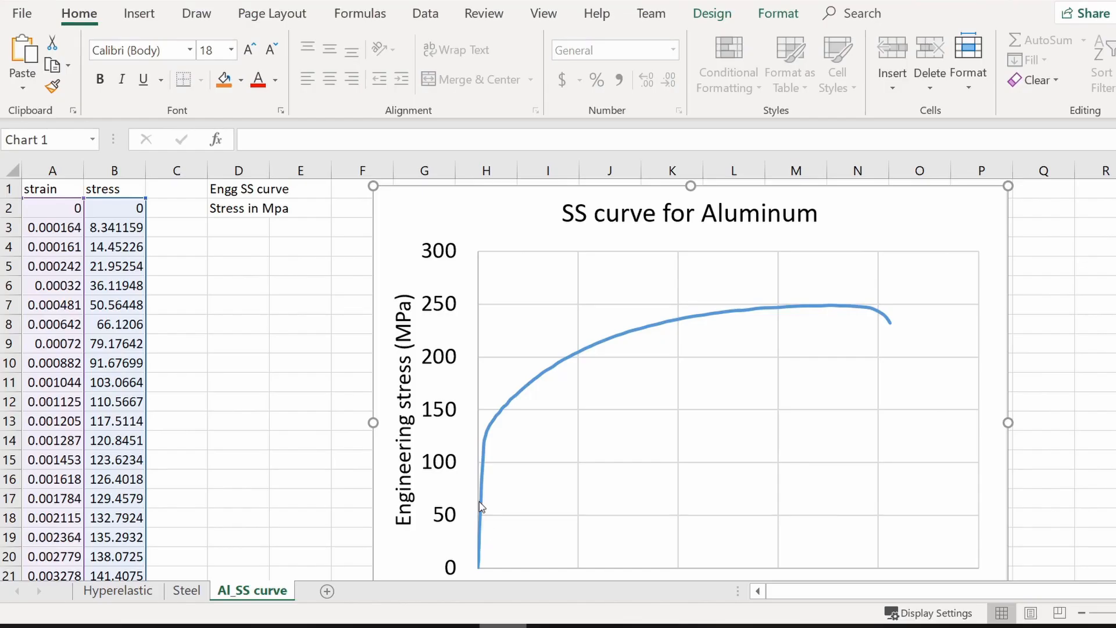
Step: Select and copy the aluminium strain and stress values from columns A–B in Excel
left_click(238, 304)
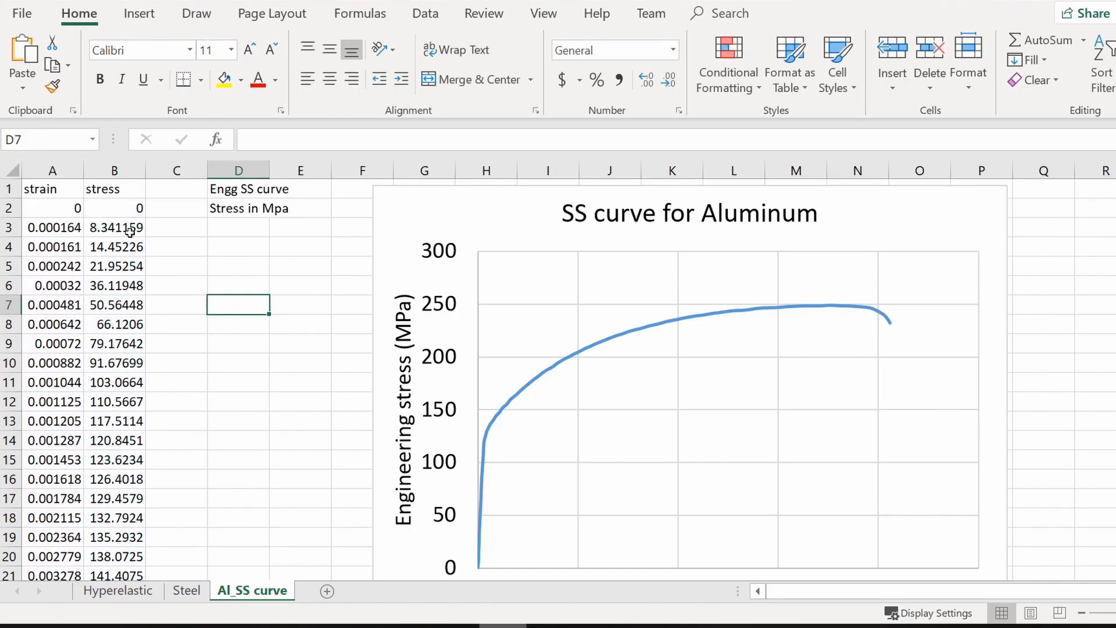
left_click_drag(52, 209, 114, 324)
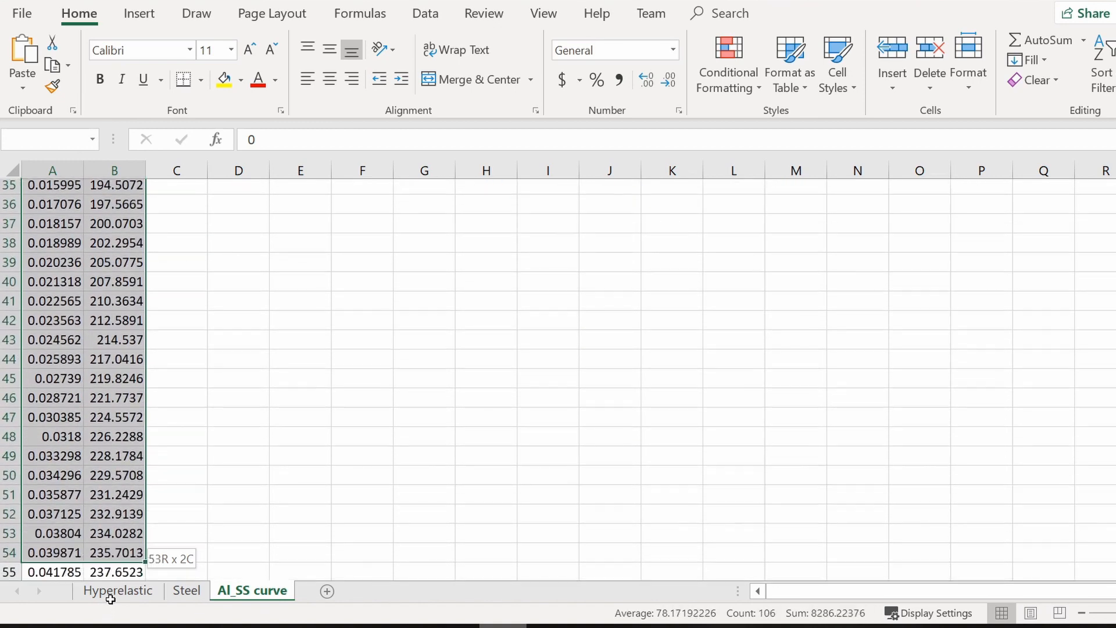
scroll("down", 3)
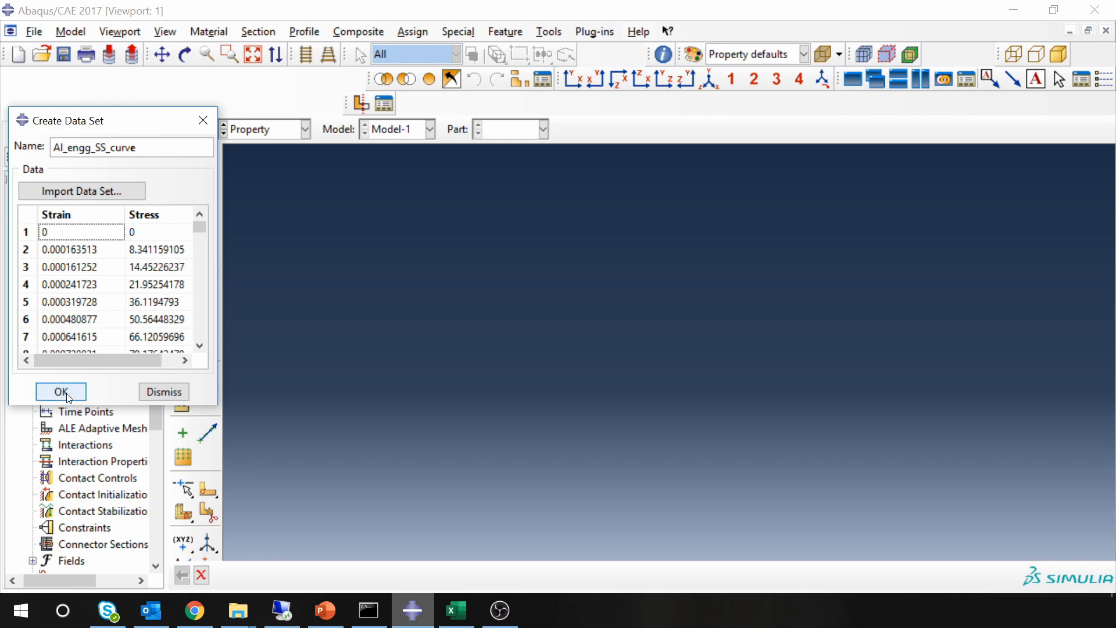
Step: Create data set Al_engg_SS_curve from the pasted strain–stress values
left_click(61, 392)
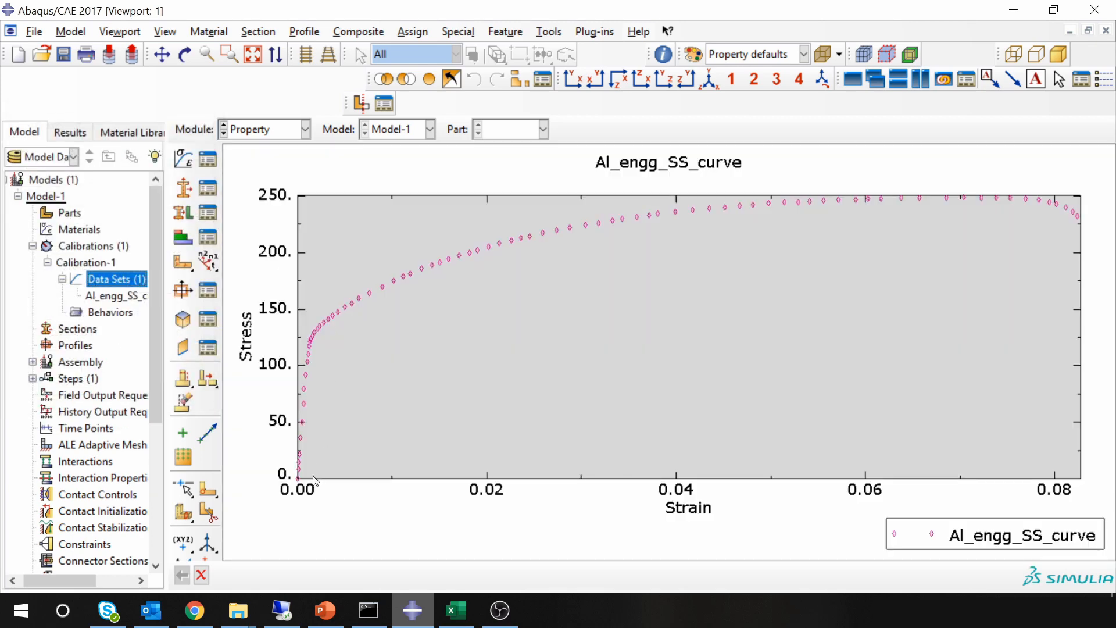
mouse_move(247, 358)
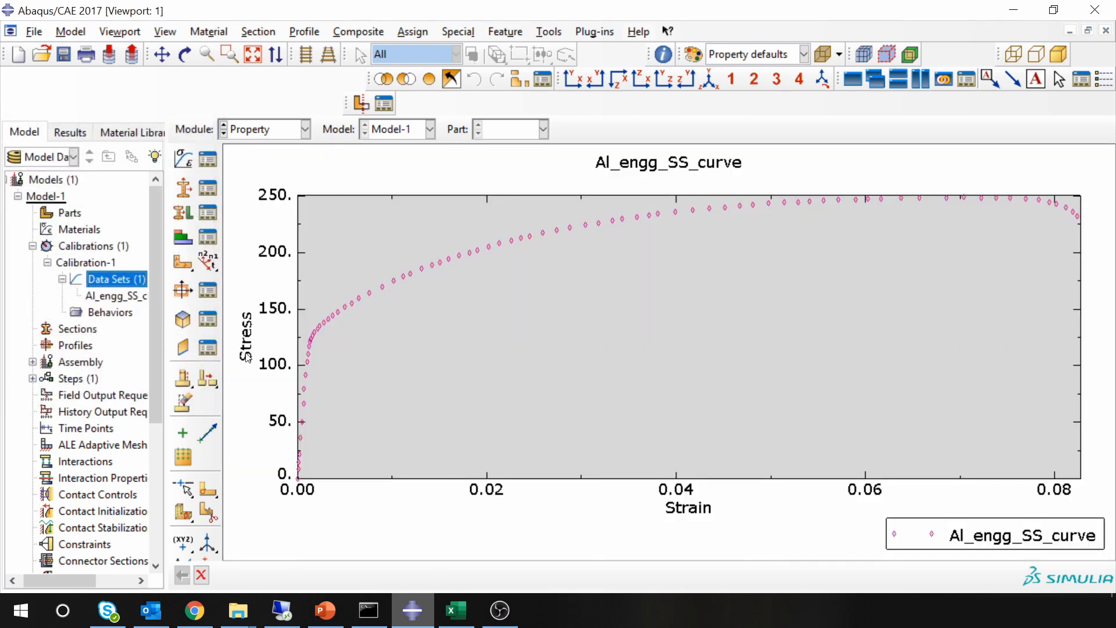
mouse_move(336, 361)
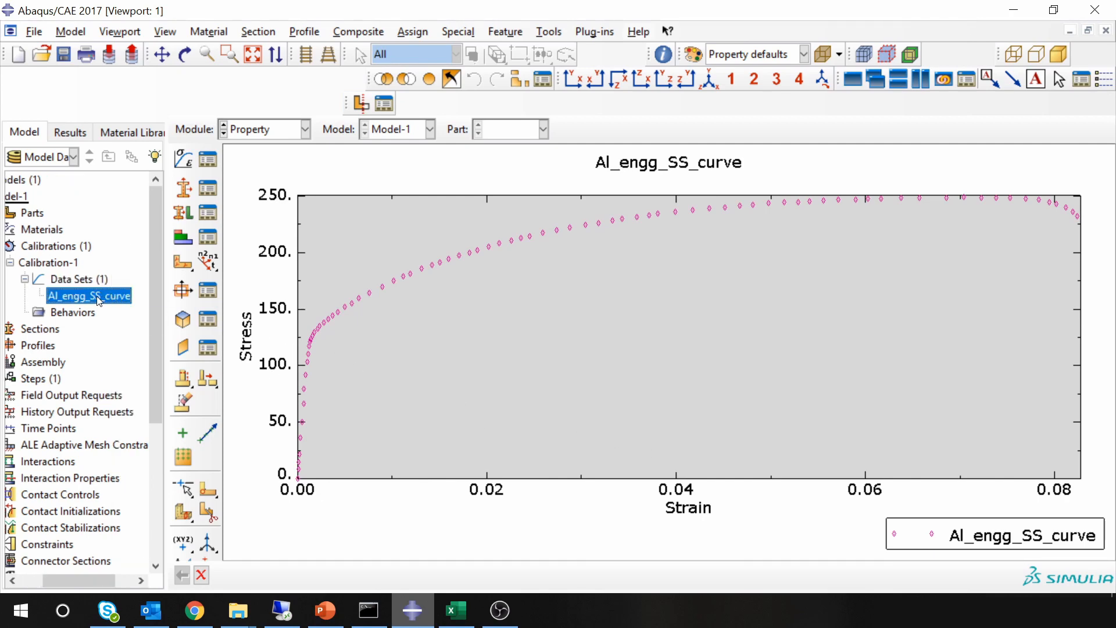
mouse_move(91, 299)
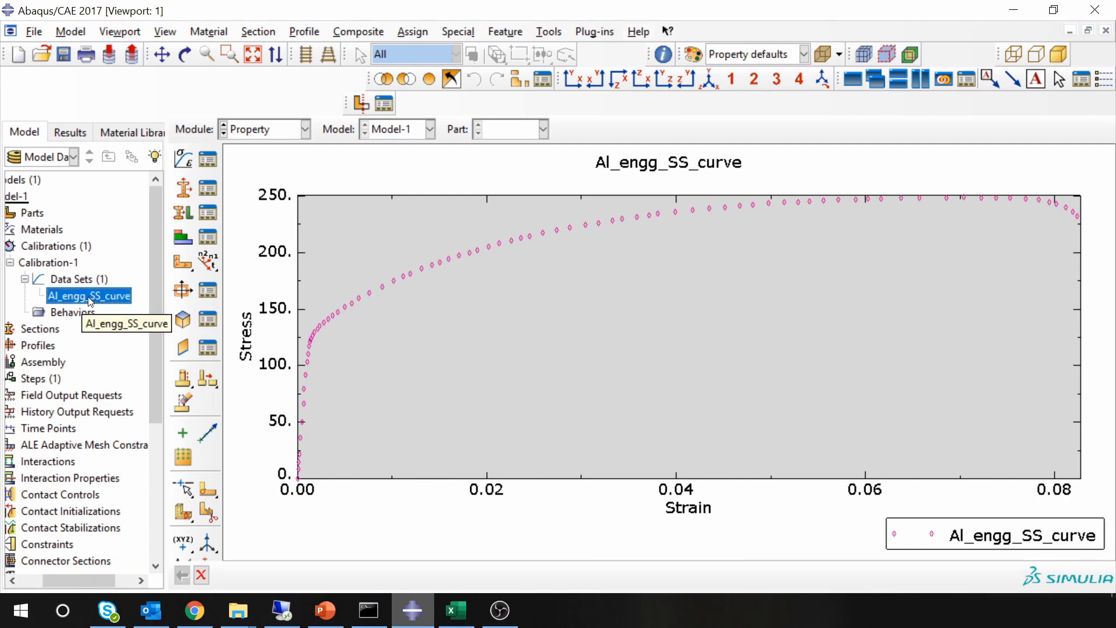
Step: Convert Al_engg_SS_curve to true form as a new data set Al_true_SS_curve
right_click(89, 295)
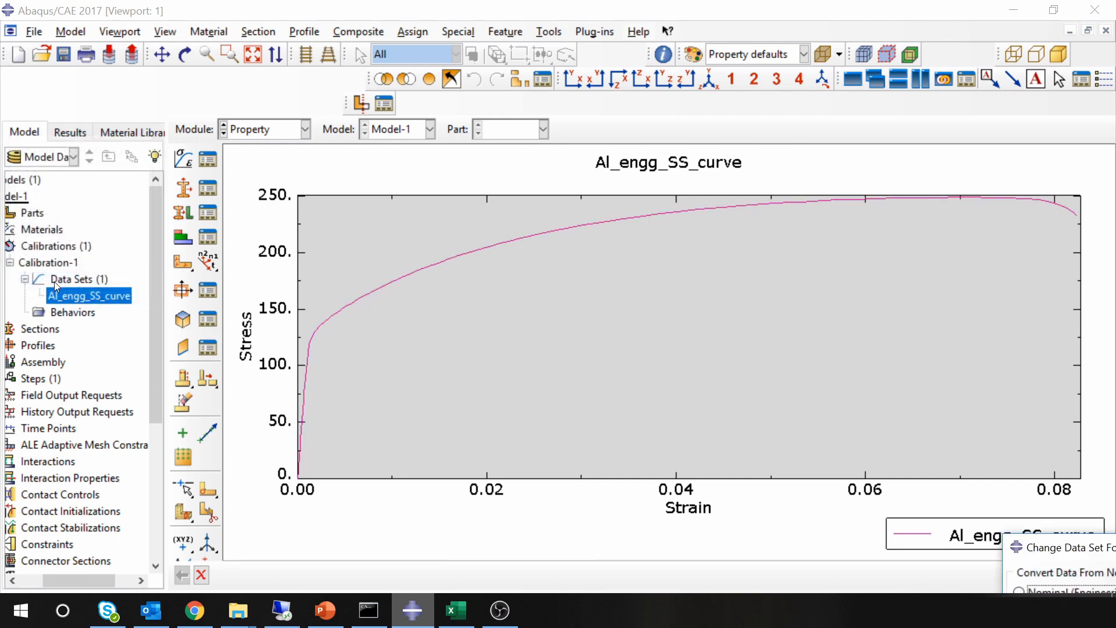
left_click(1072, 546)
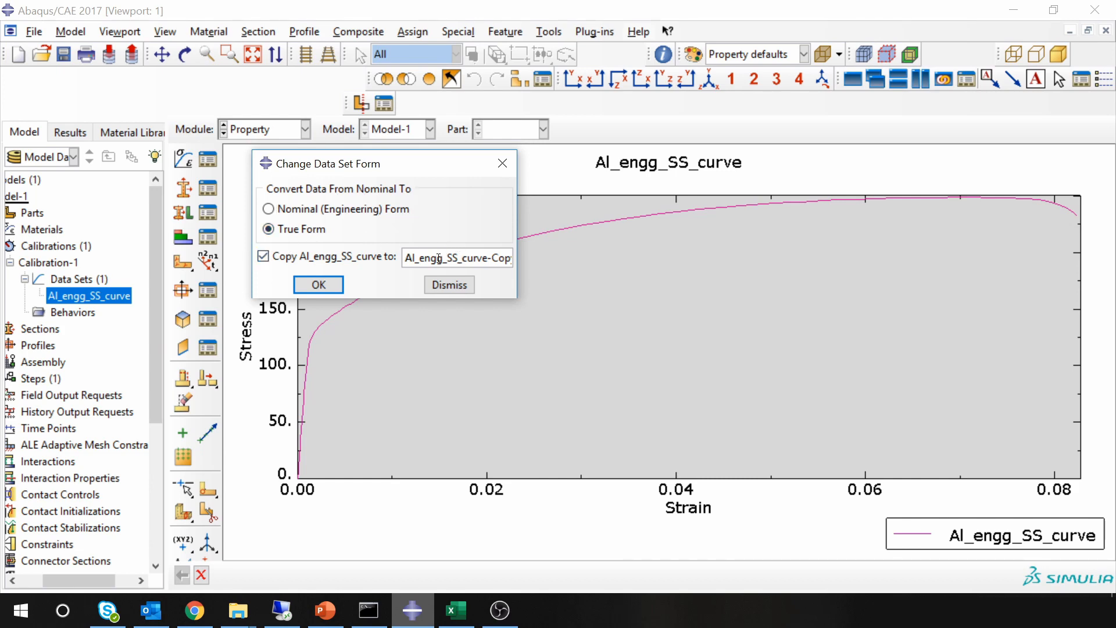
double_click(431, 258)
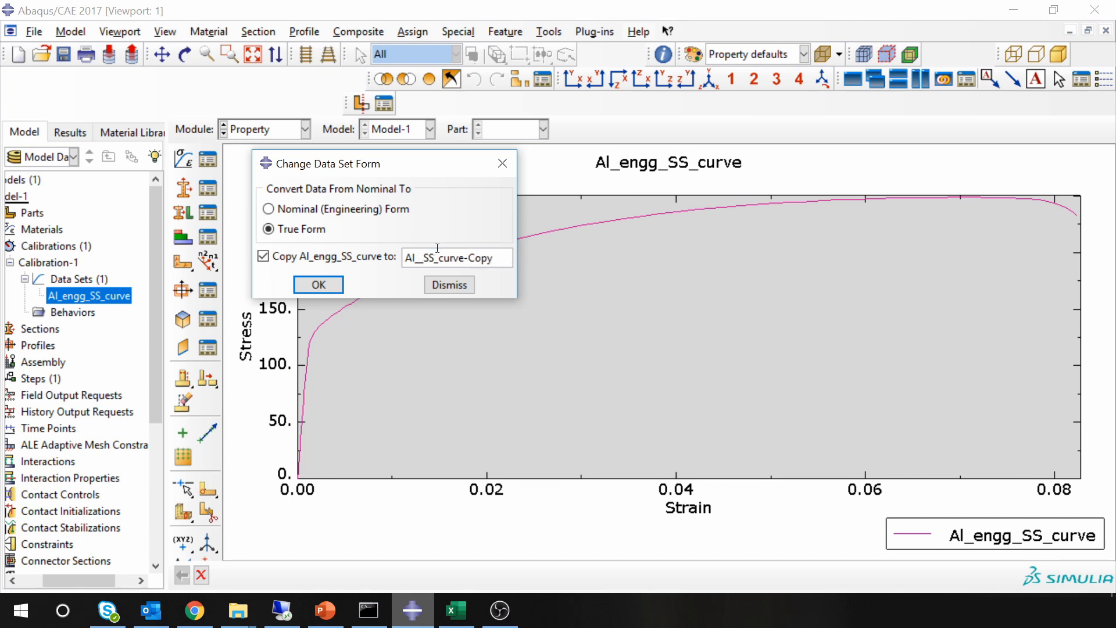
type("Al_true_SS_curve-Copy")
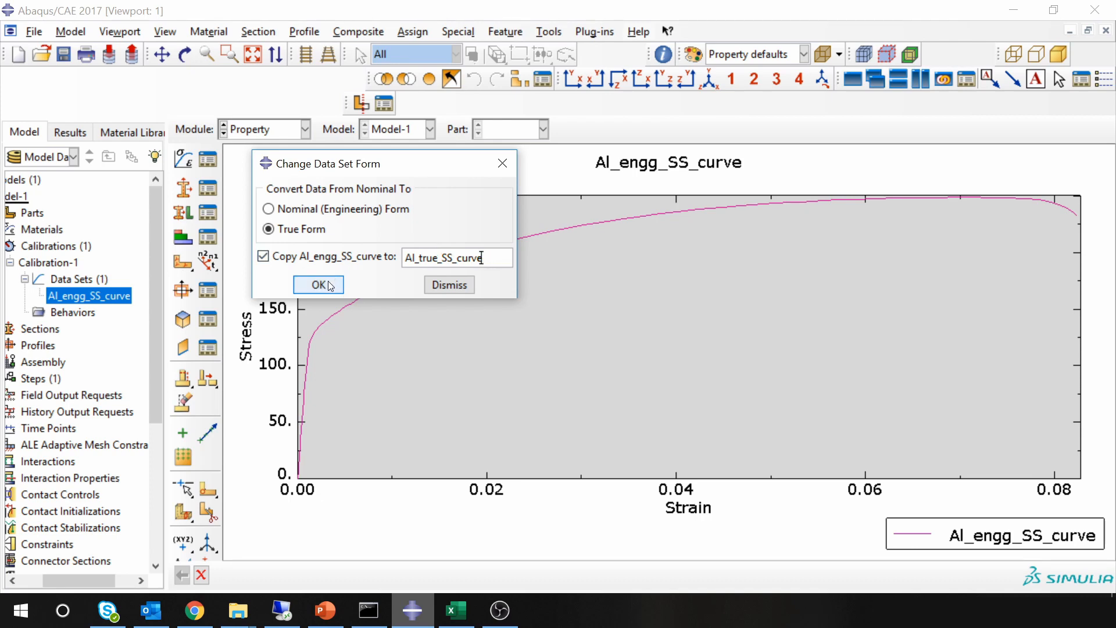
left_click(317, 283)
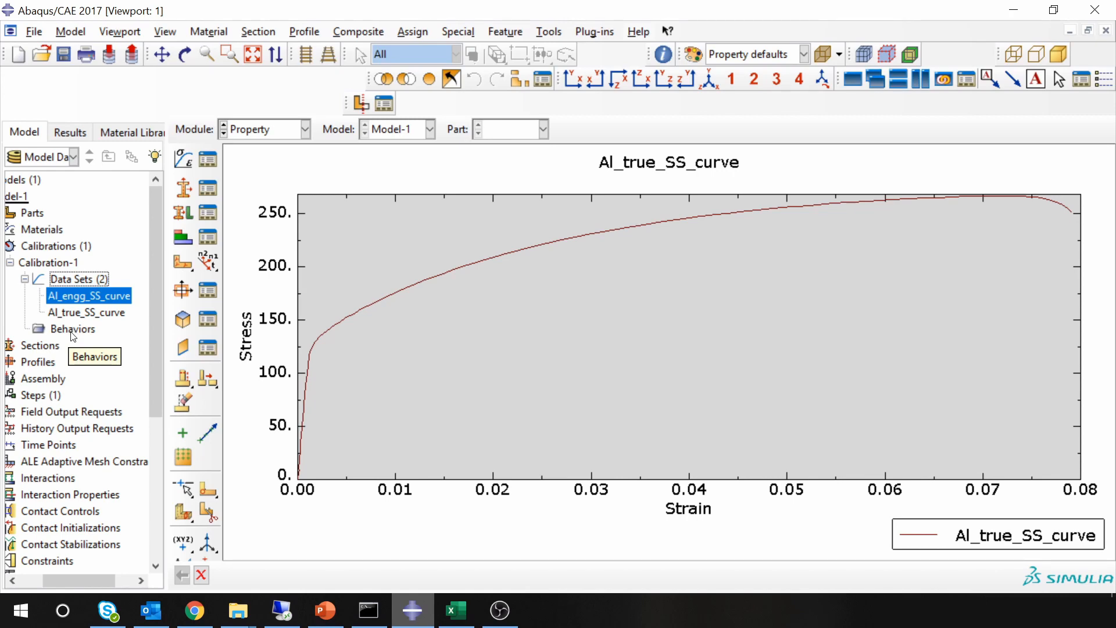
Step: Create an elastic-plastic isotropic calibration behavior named Al
double_click(73, 328)
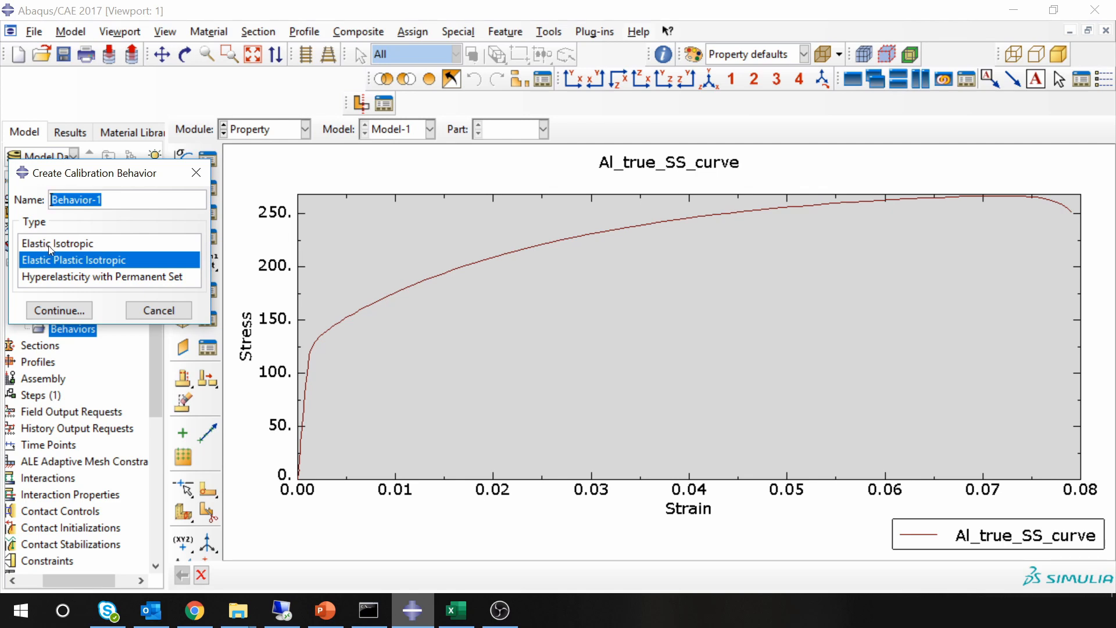
mouse_move(61, 266)
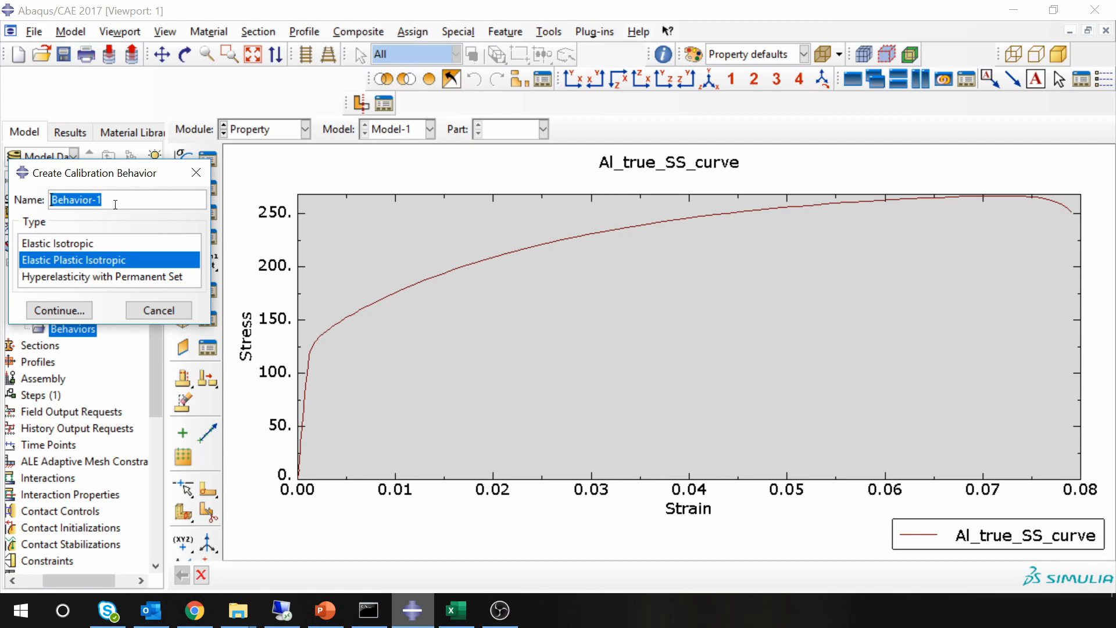
type("A")
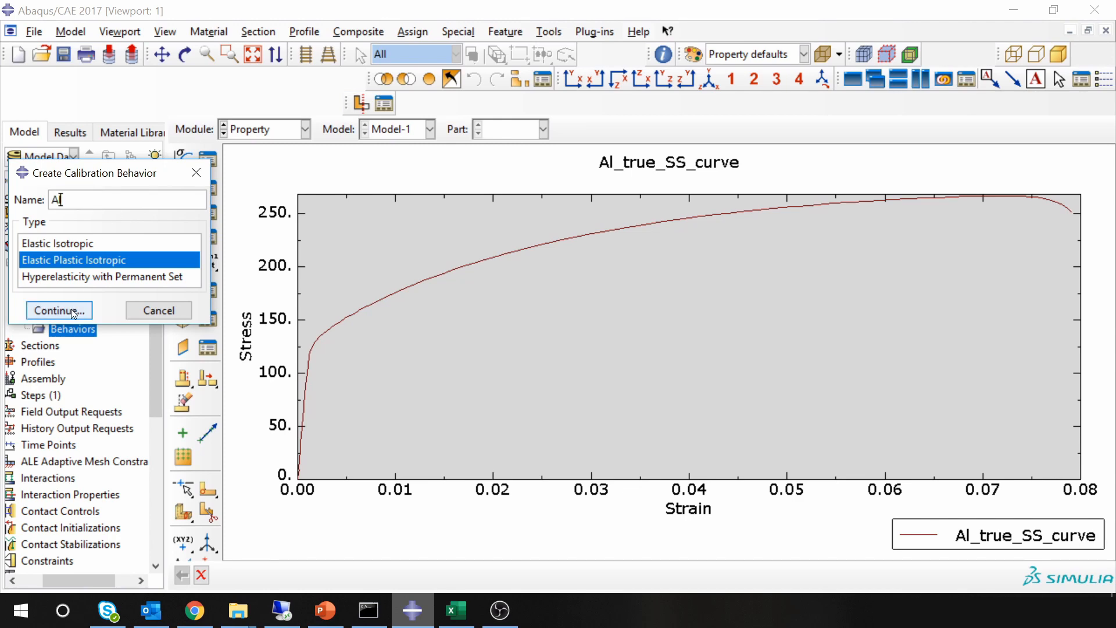
left_click(59, 310)
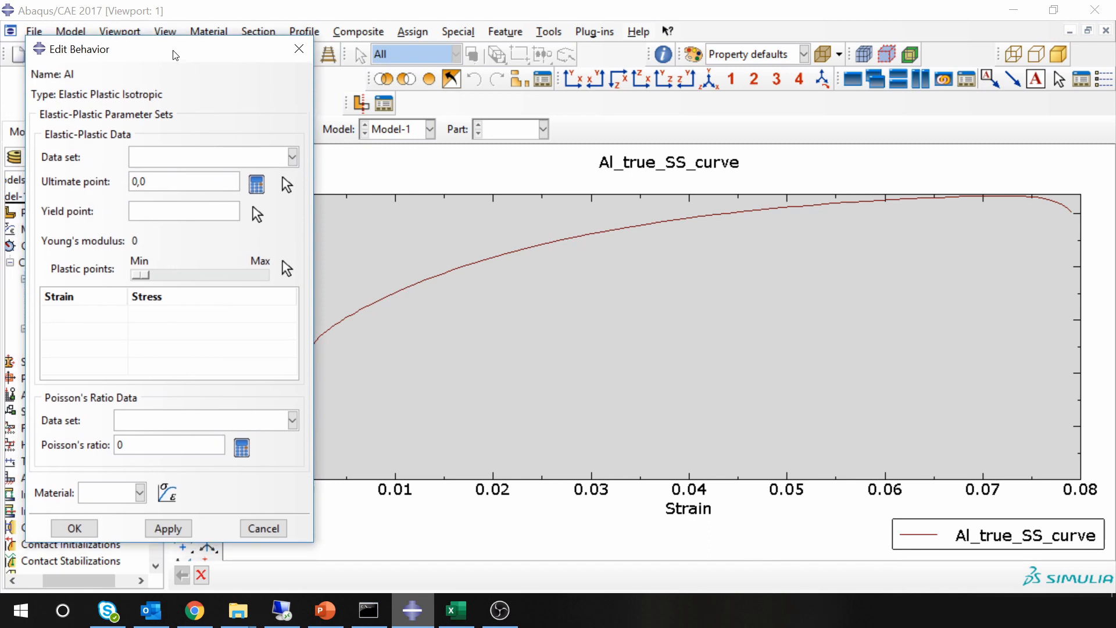
Step: Base behavior Al on Al_true_SS_curve and set its ultimate point at 0.0657, 266.73096
left_click(291, 157)
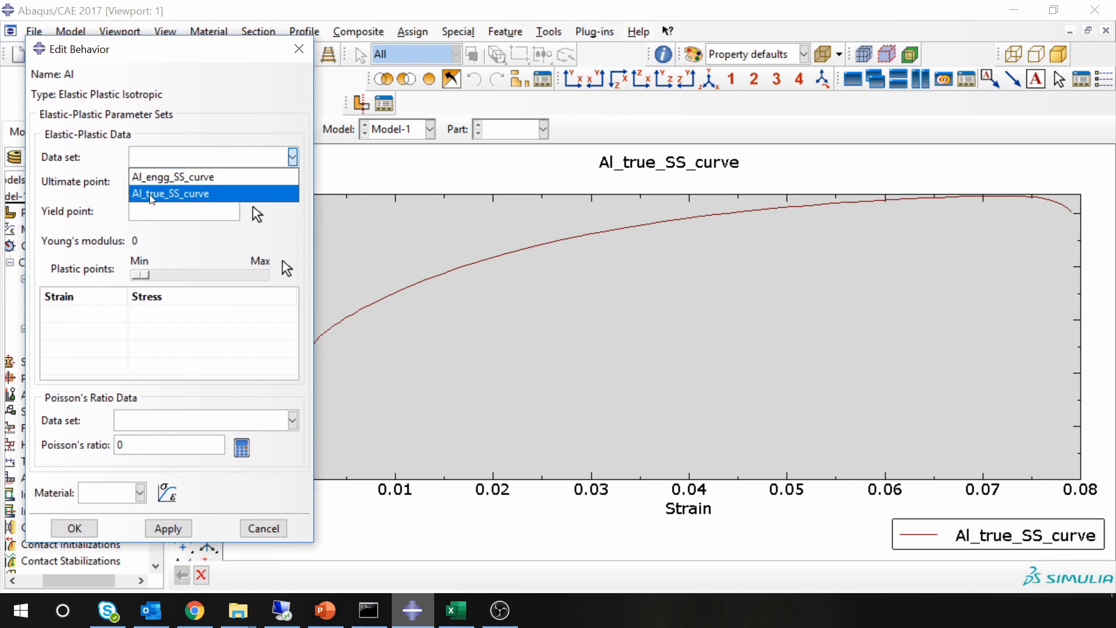
left_click(171, 193)
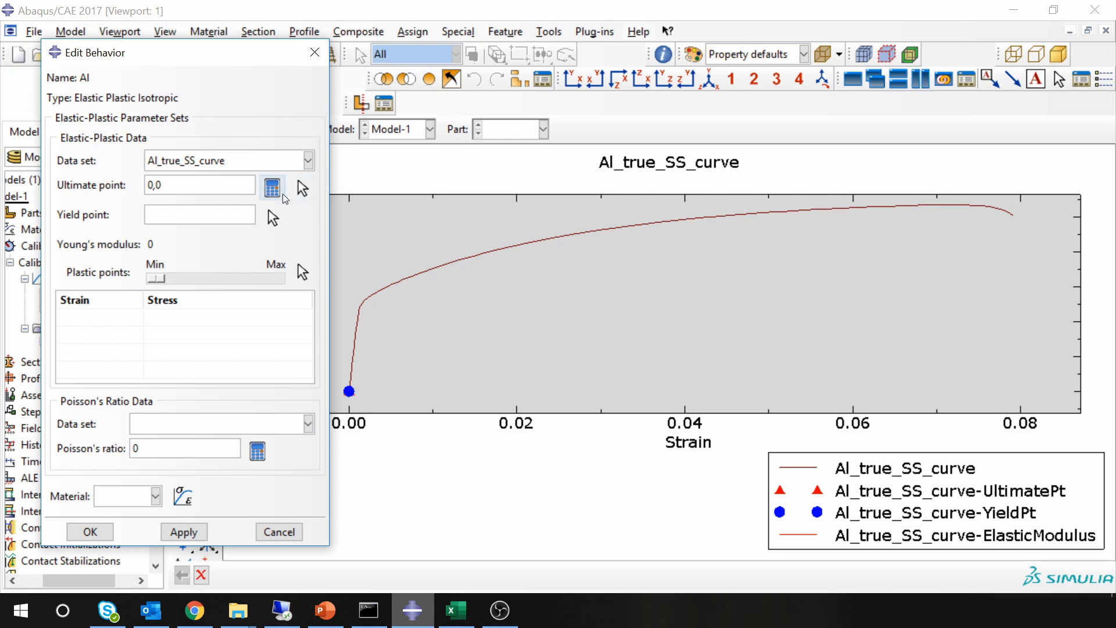
mouse_move(272, 186)
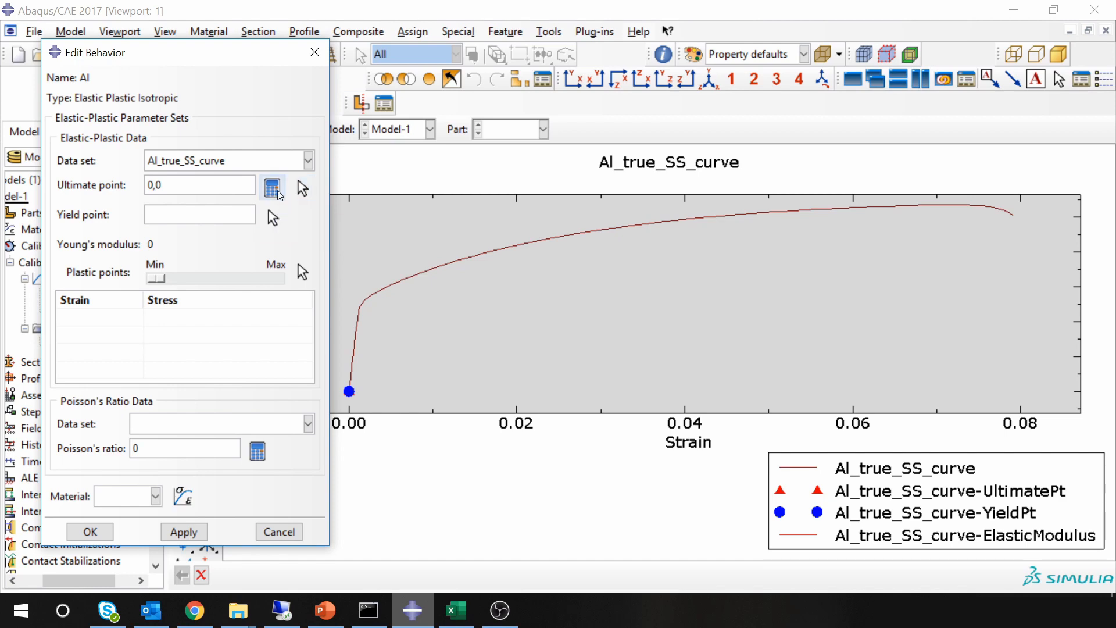
mouse_move(272, 186)
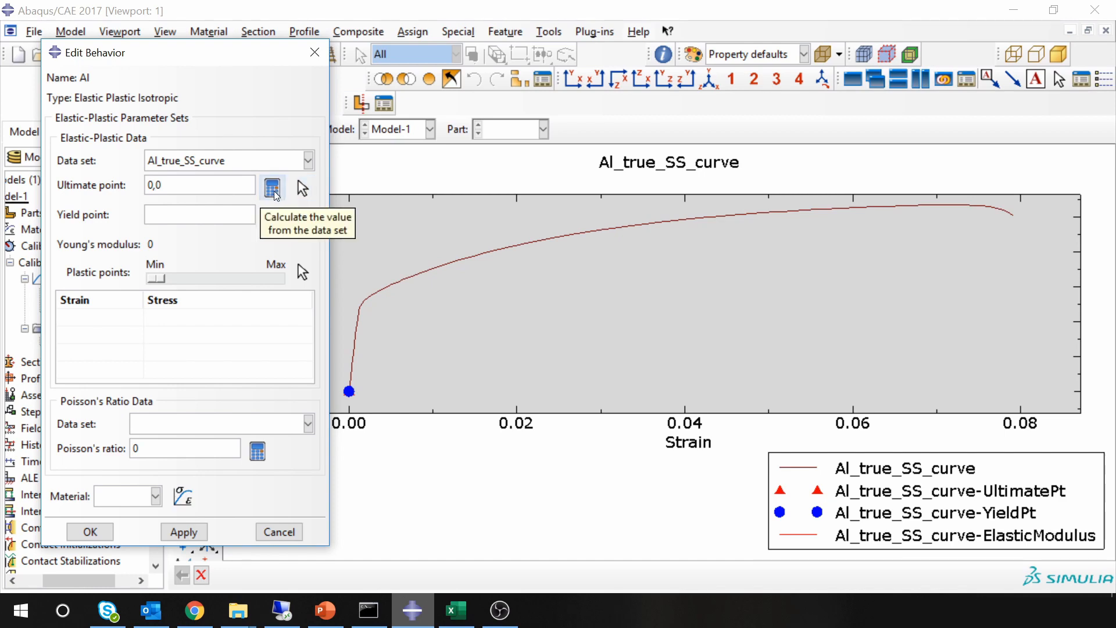
left_click(272, 186)
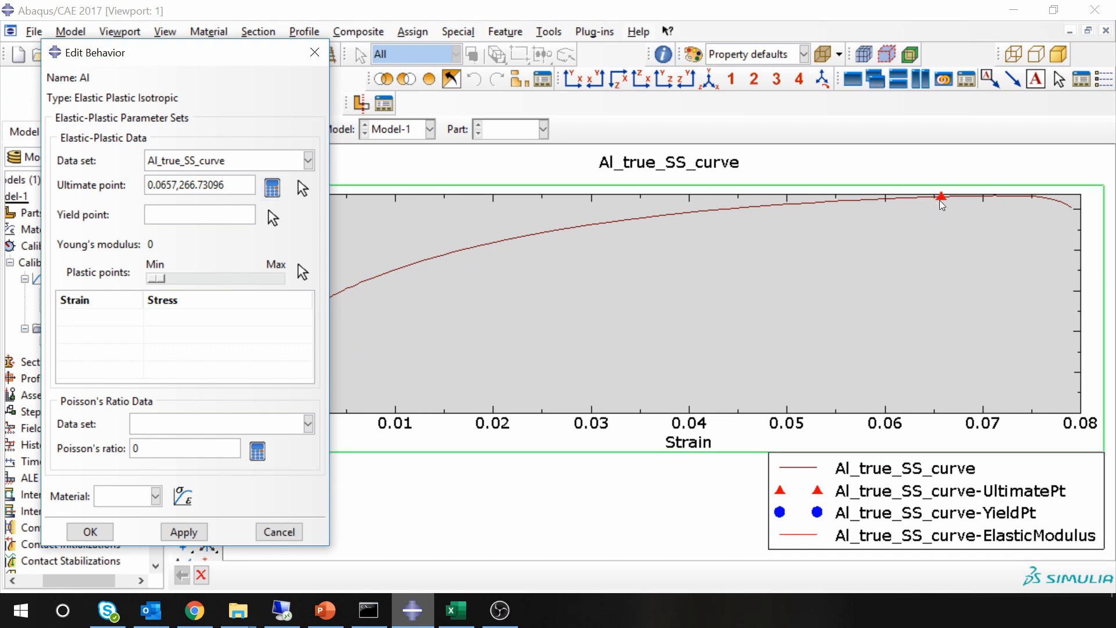
mouse_move(933, 201)
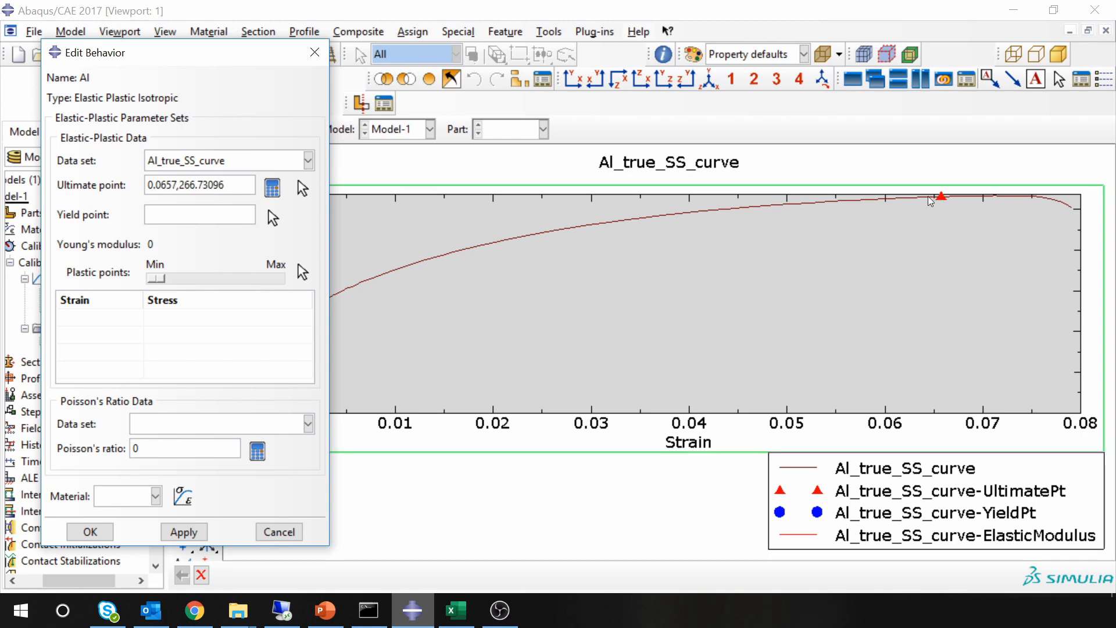
mouse_move(376, 192)
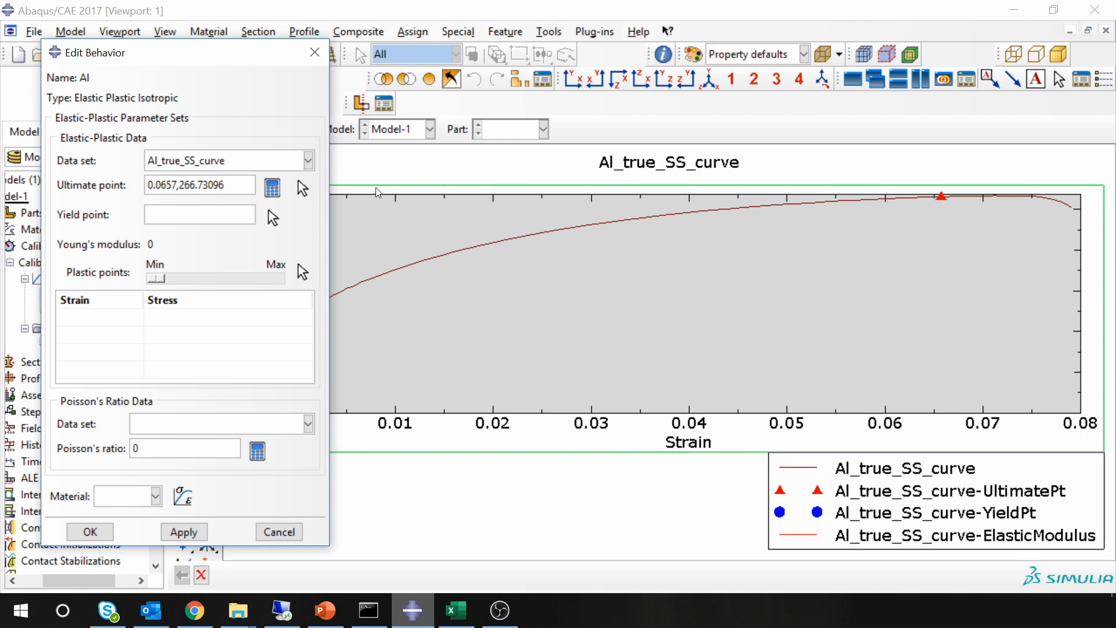
left_click(199, 214)
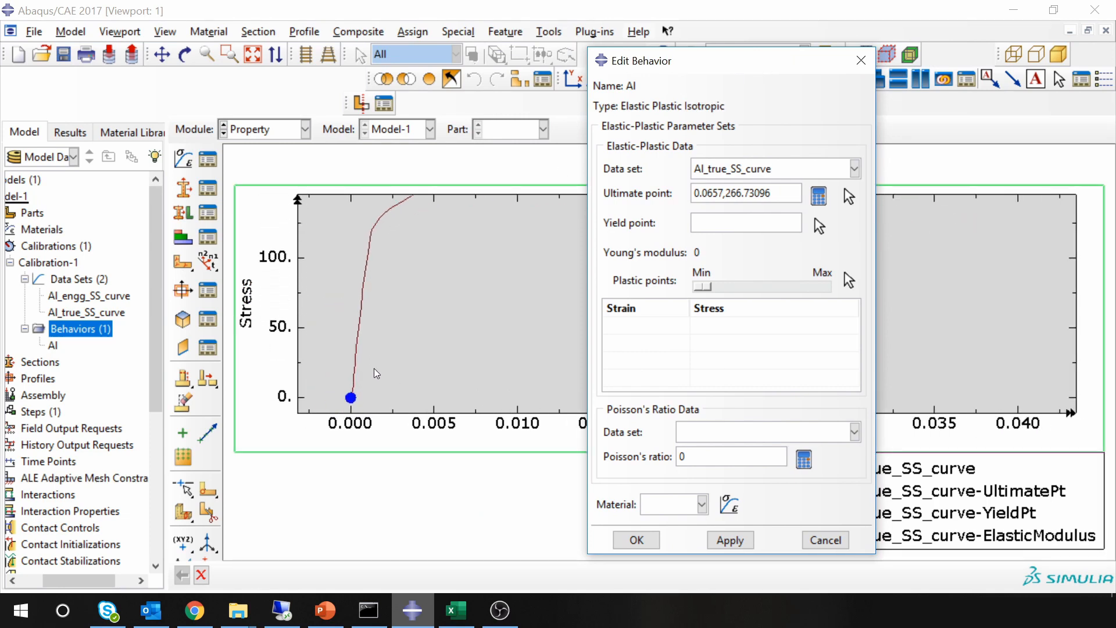
mouse_move(817, 225)
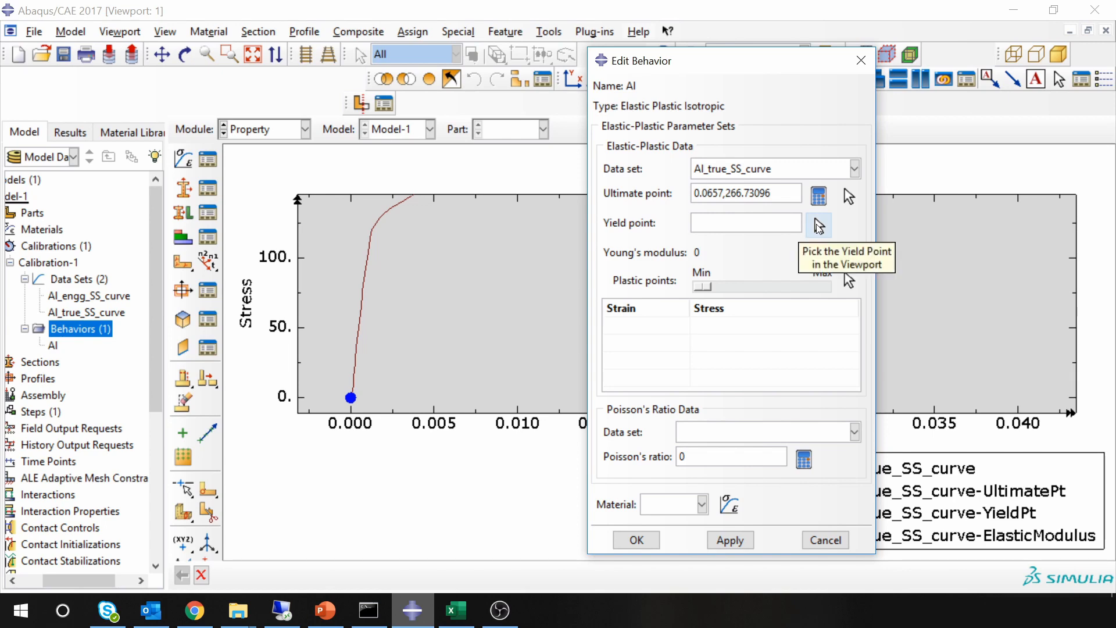
Step: Pick the yield point at 0.00123, 119.32815 (Young's modulus 97014.8) and sample more plastic points
left_click(817, 224)
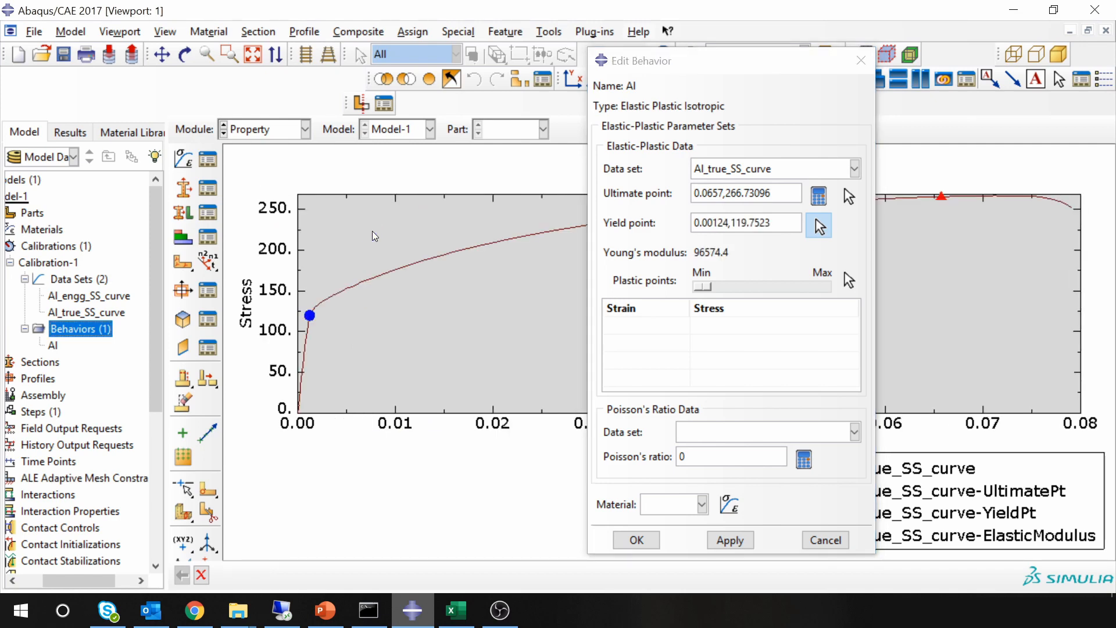
left_click(817, 225)
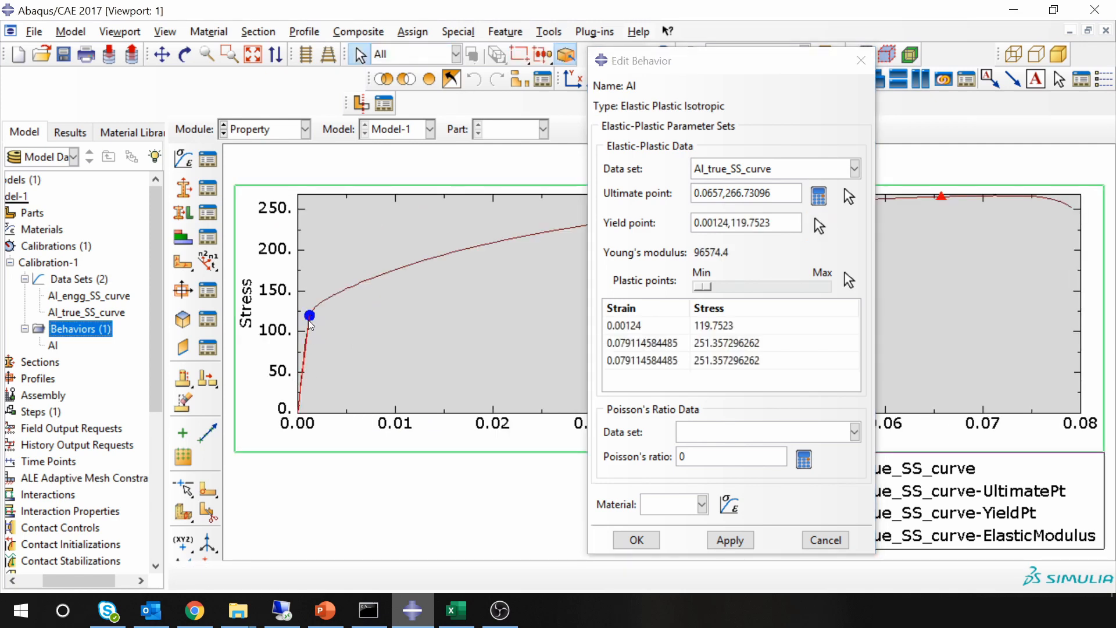
mouse_move(311, 329)
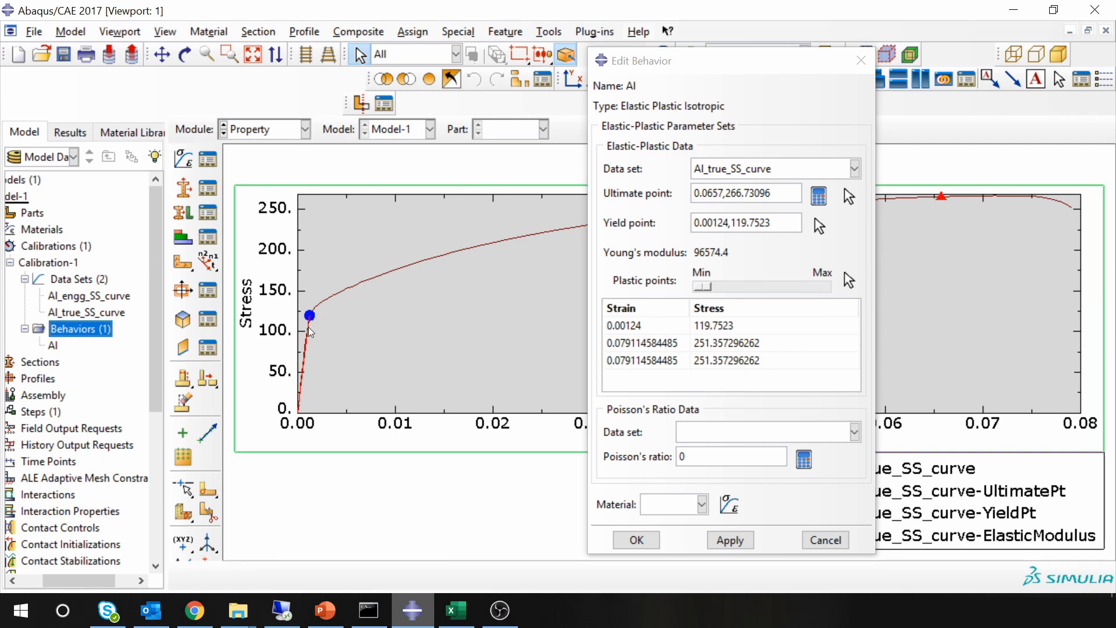
mouse_move(309, 328)
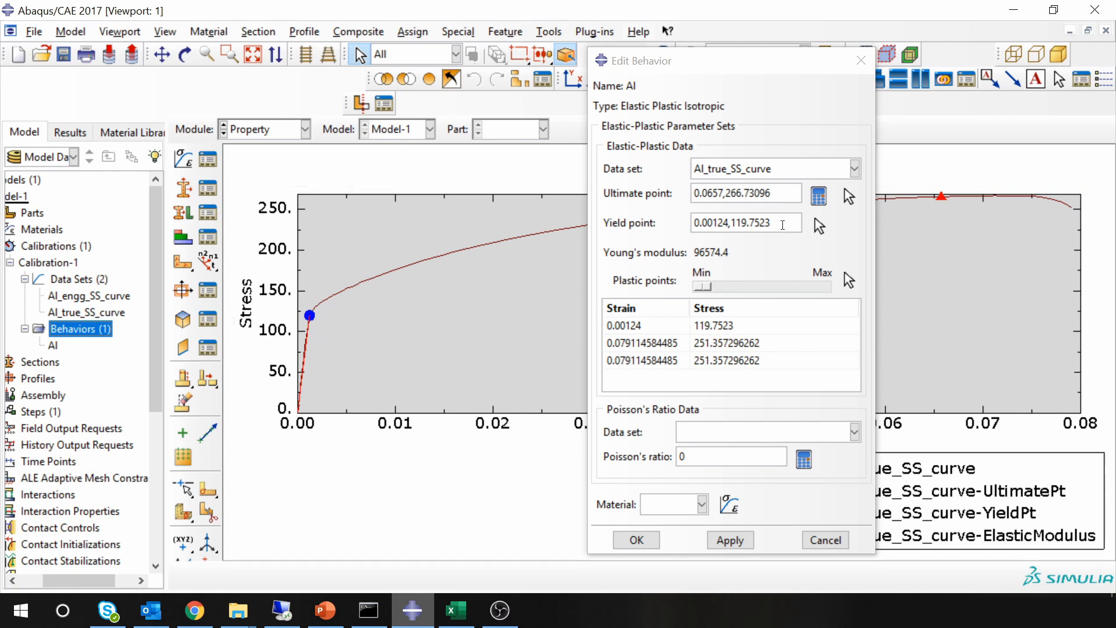
mouse_move(818, 226)
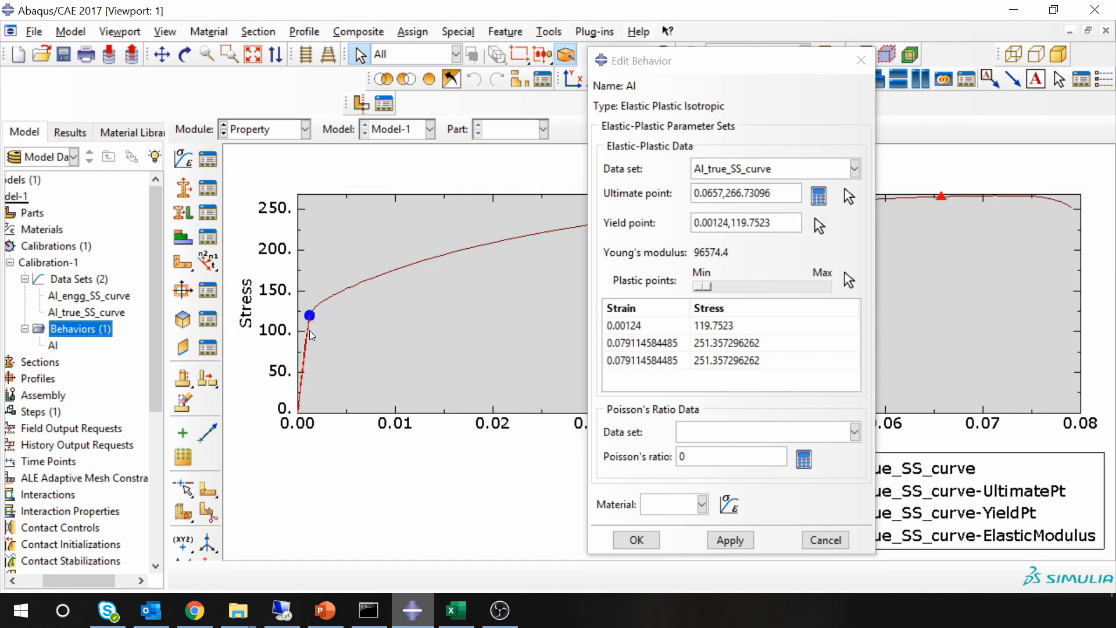
left_click(818, 226)
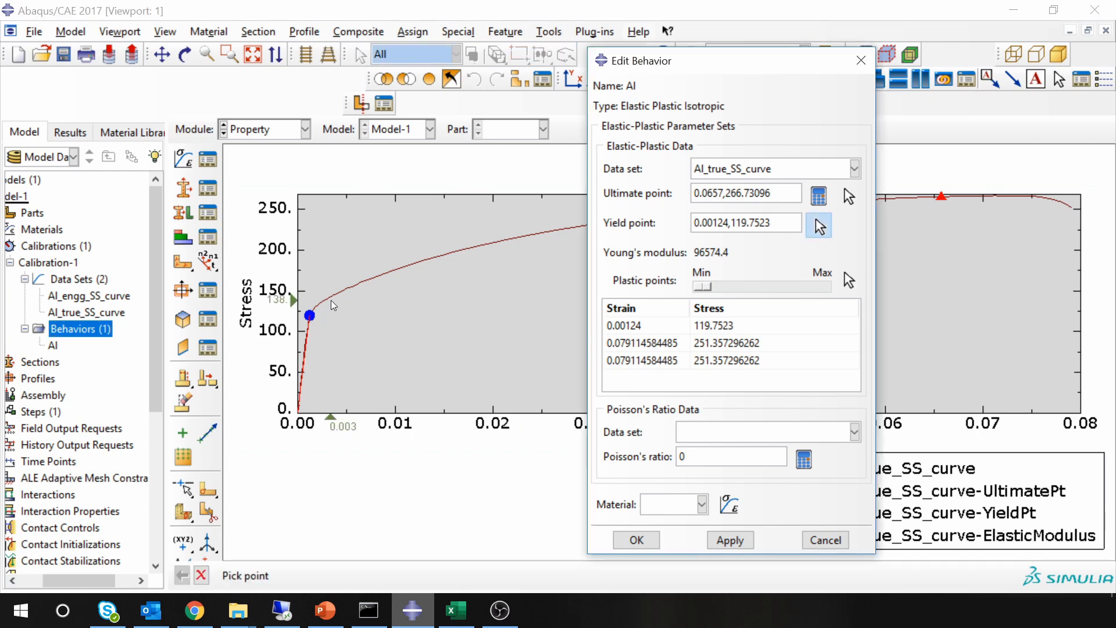
left_click(331, 299)
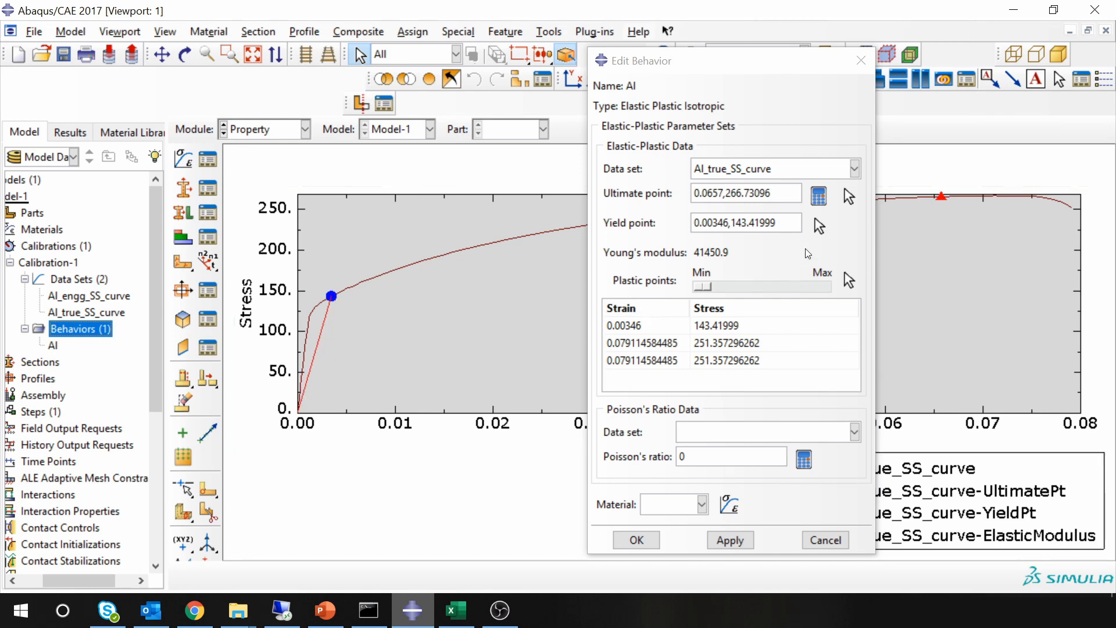
left_click(819, 224)
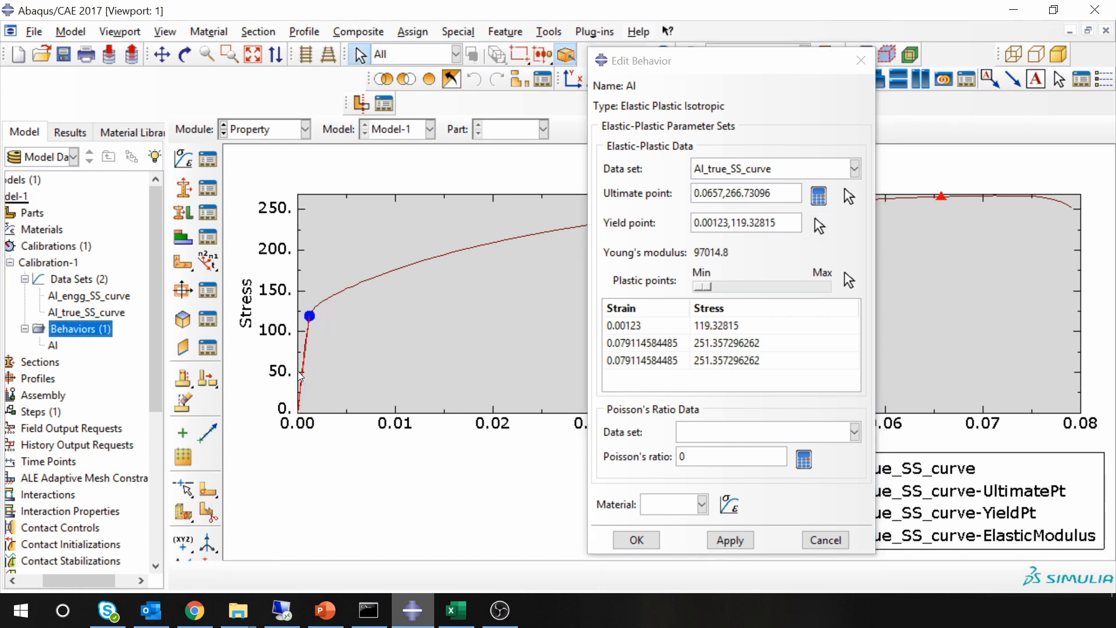
mouse_move(684, 248)
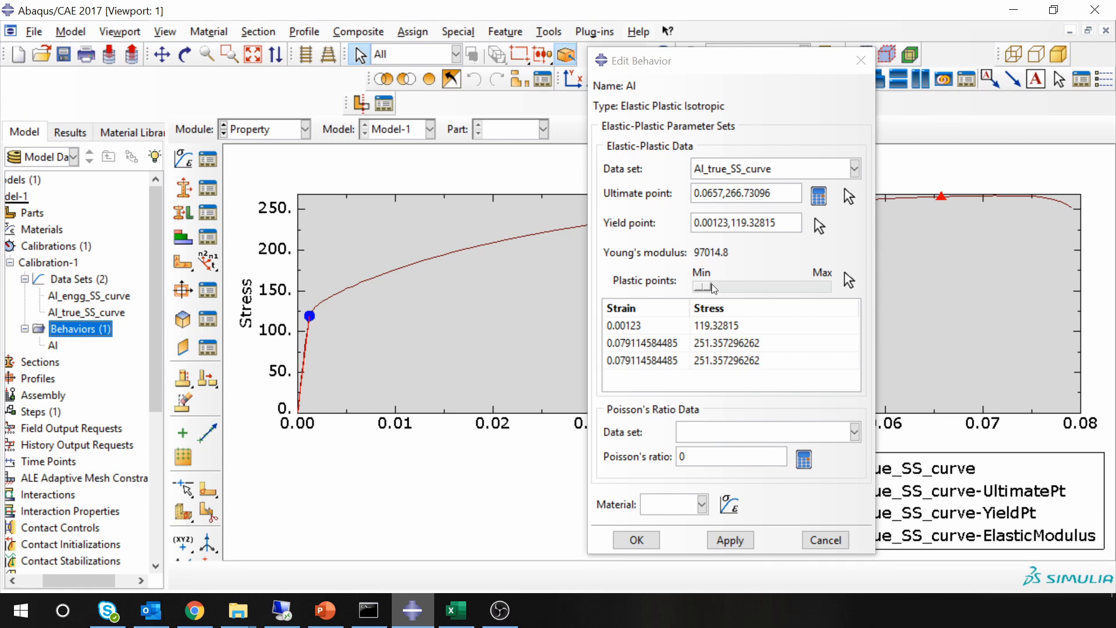
mouse_move(743, 66)
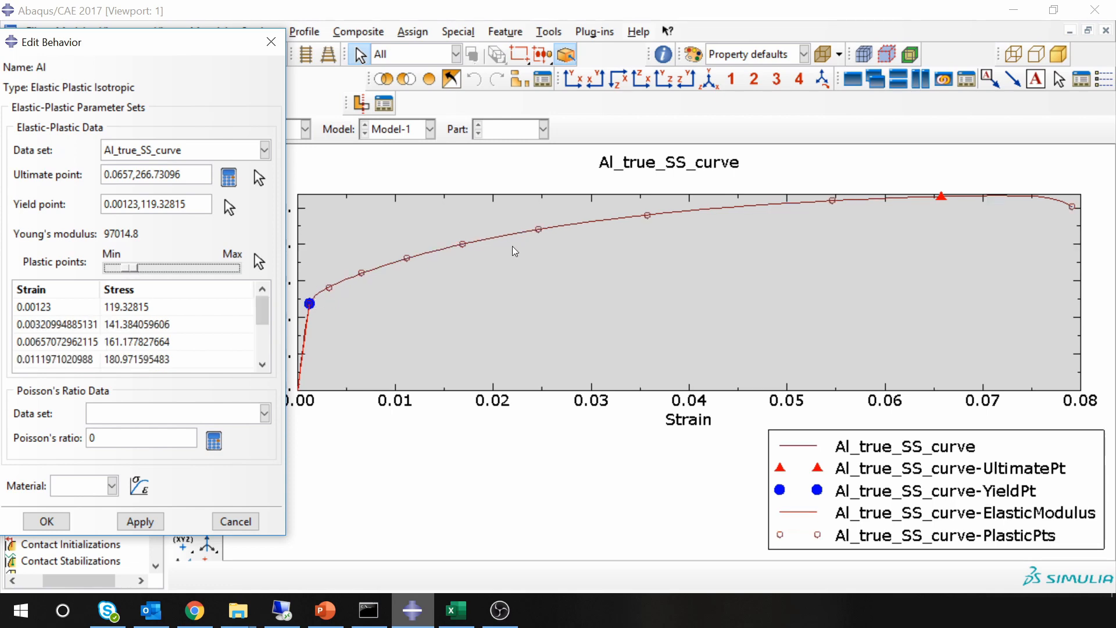
mouse_move(98, 340)
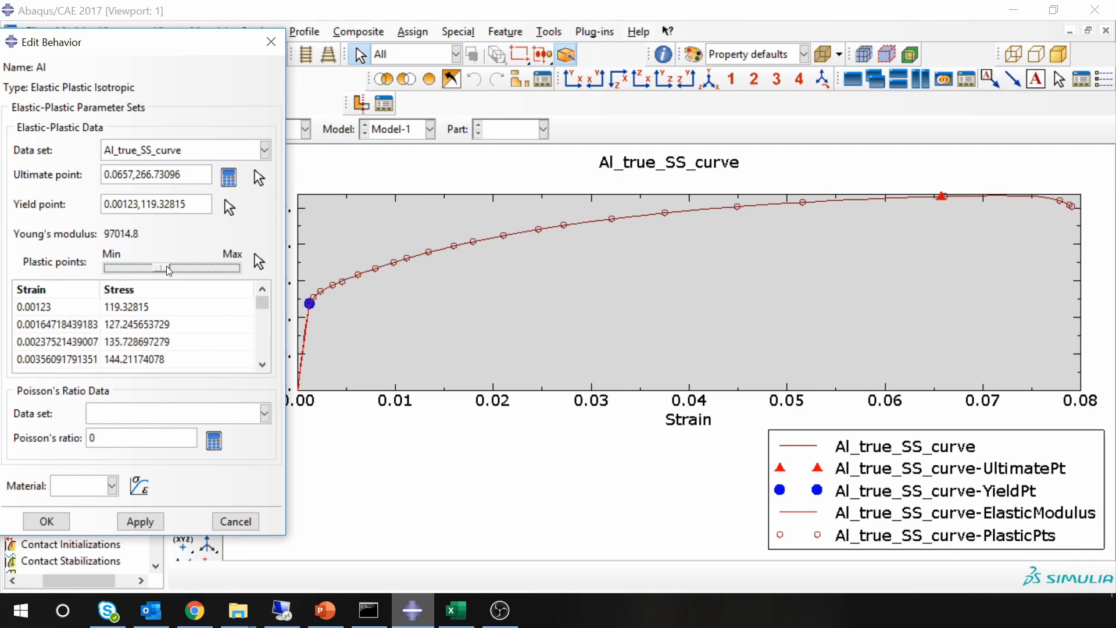
left_click_drag(167, 268, 164, 268)
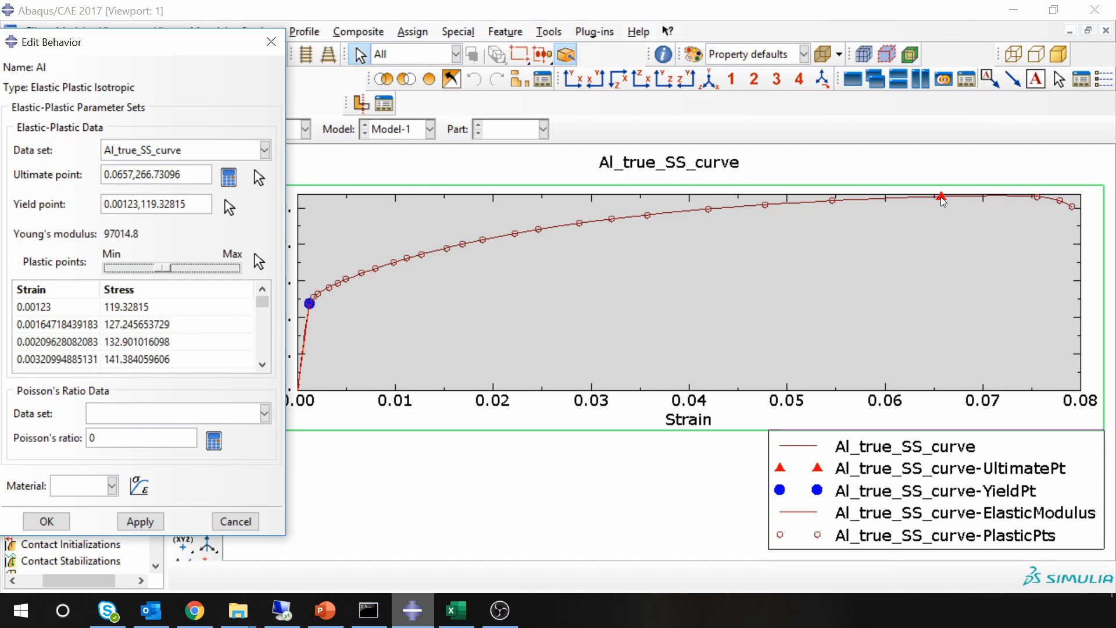
mouse_move(1057, 212)
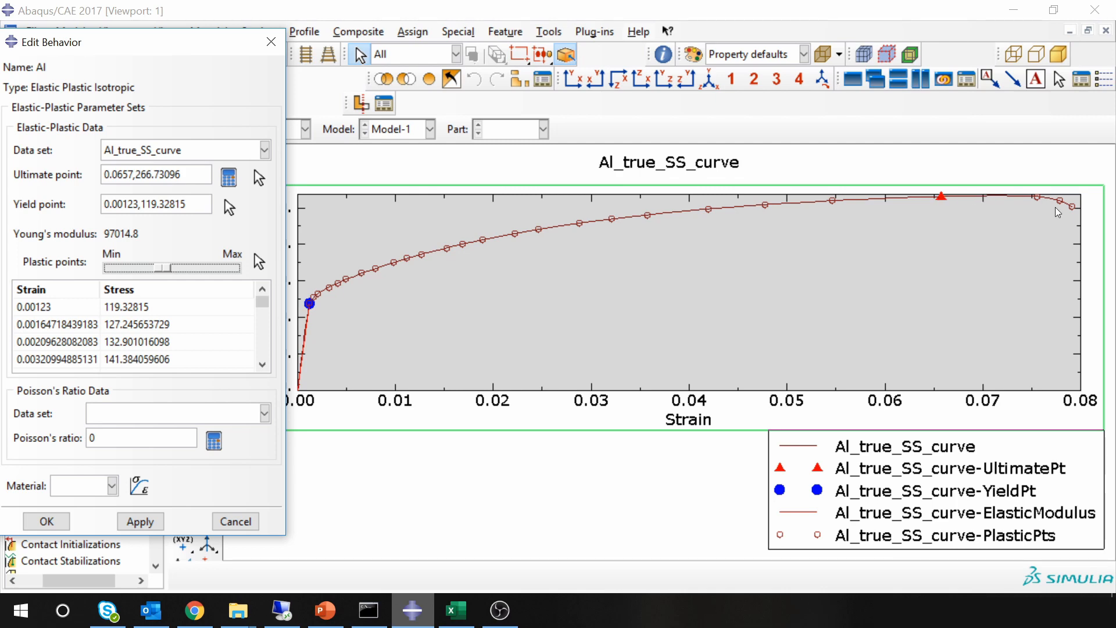
mouse_move(1030, 198)
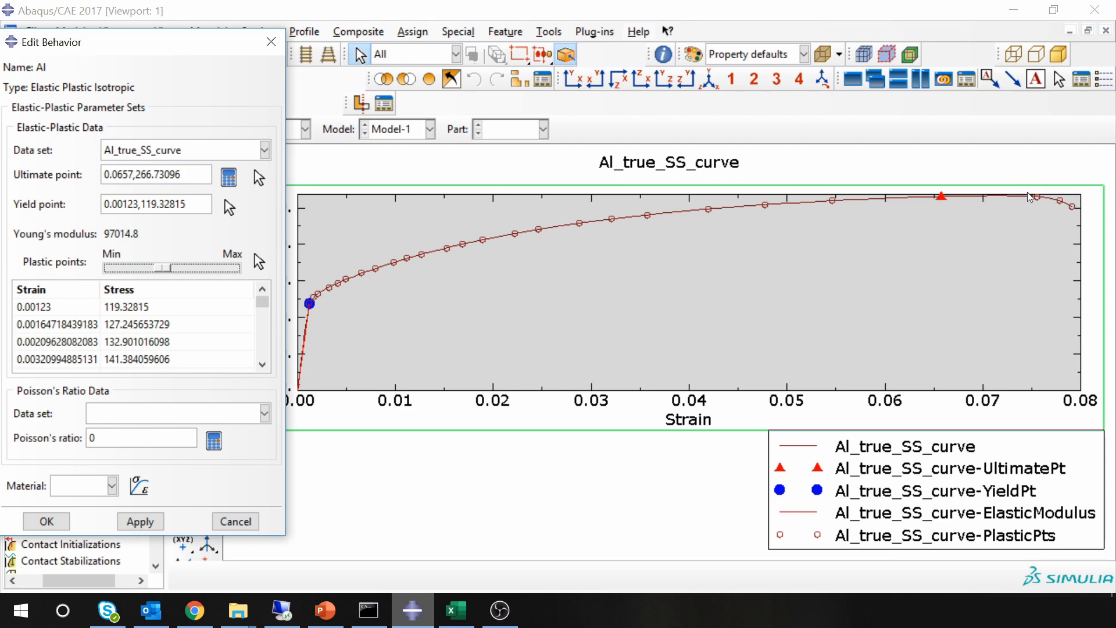
mouse_move(1055, 219)
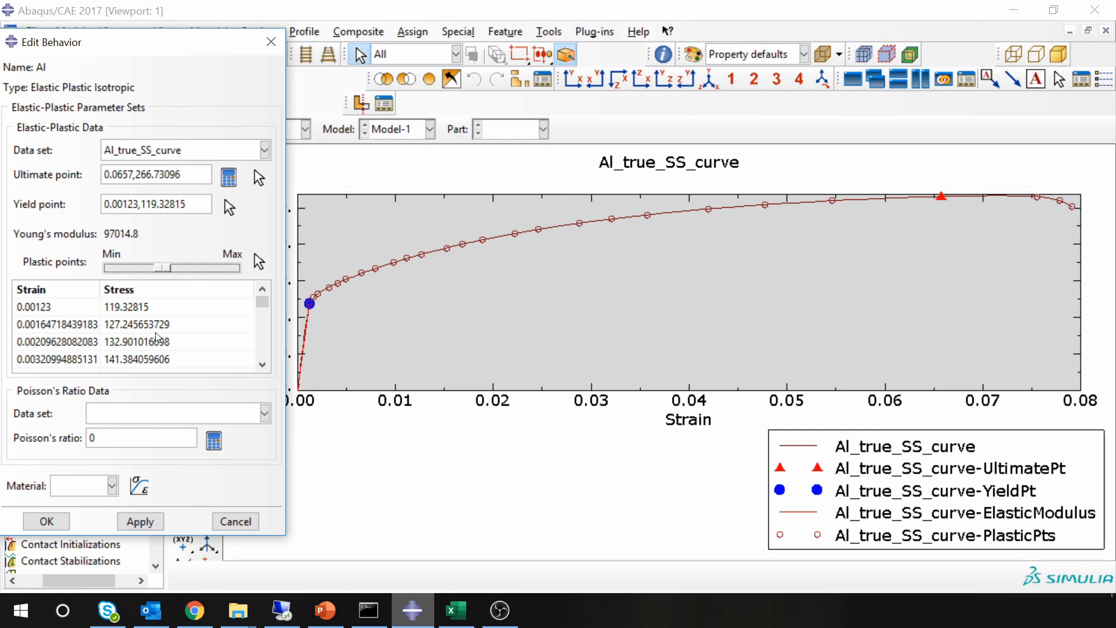
mouse_move(859, 241)
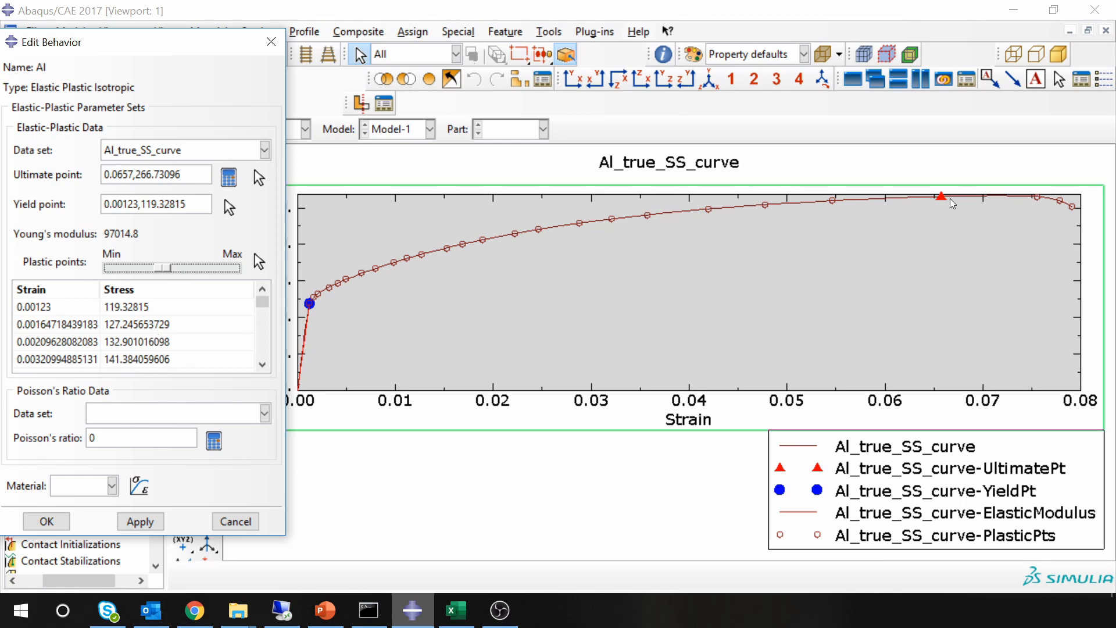
left_click(141, 437)
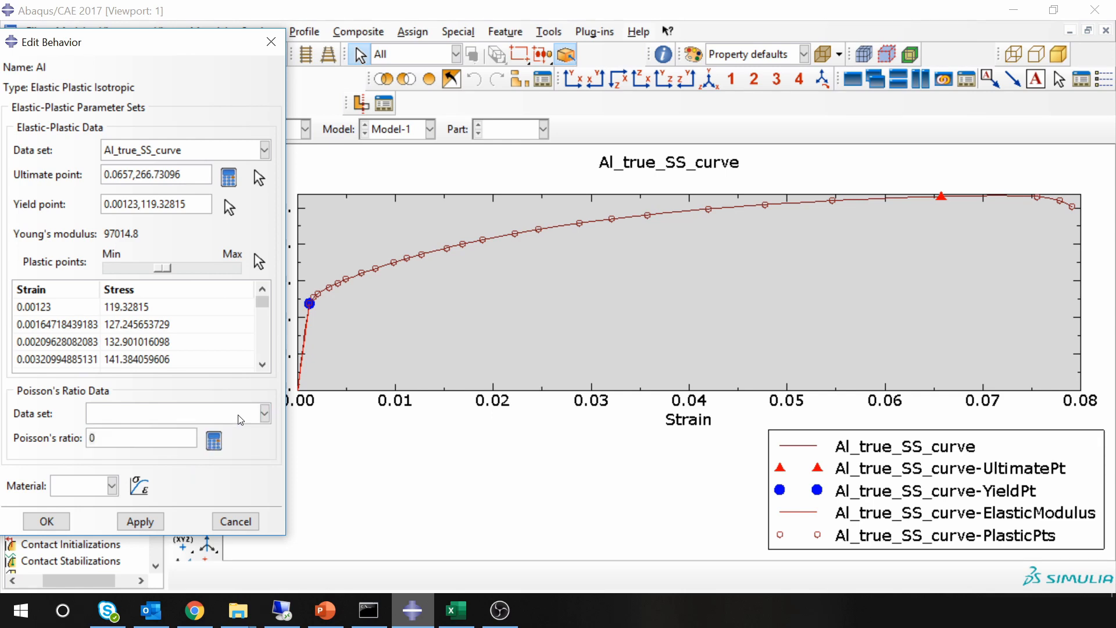
Step: Set the Al behavior's Poisson's ratio to 0.33
left_click(141, 438)
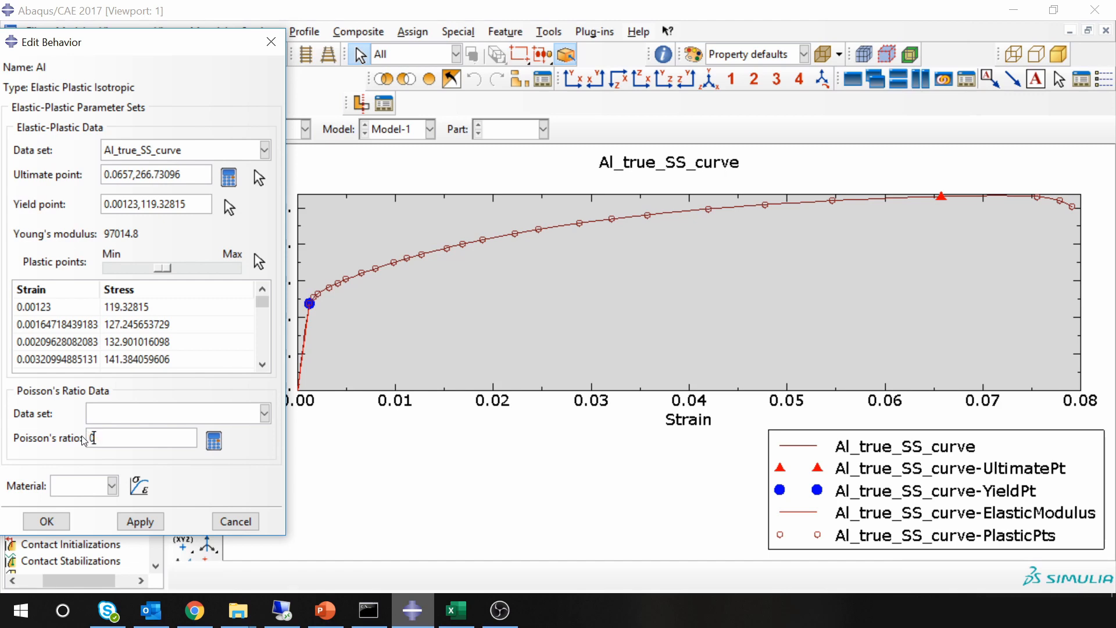
type("0.33")
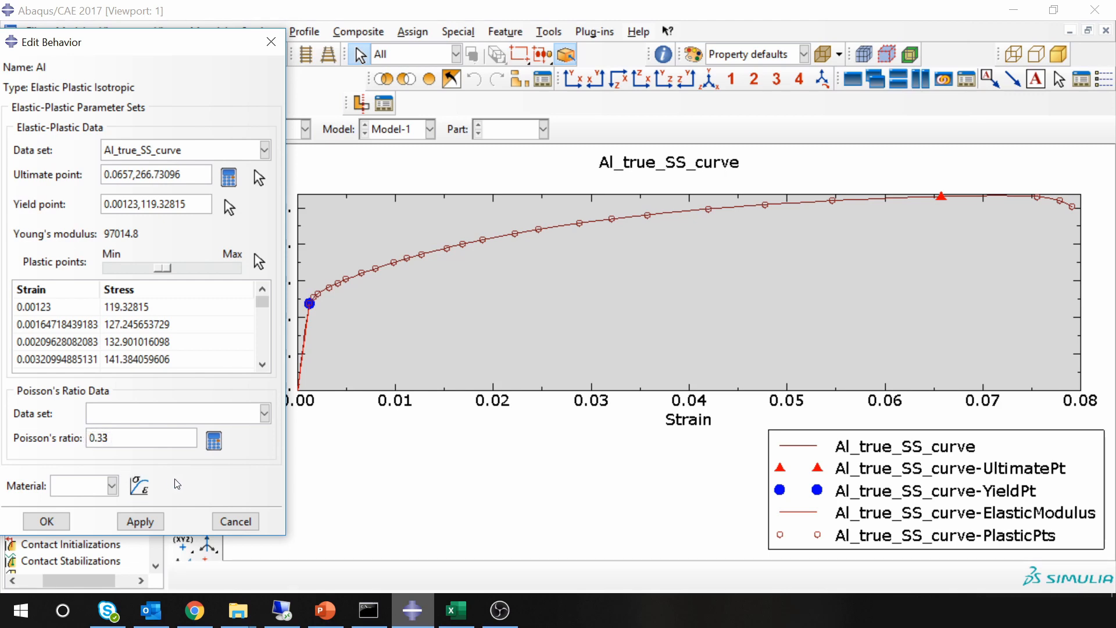
mouse_move(139, 486)
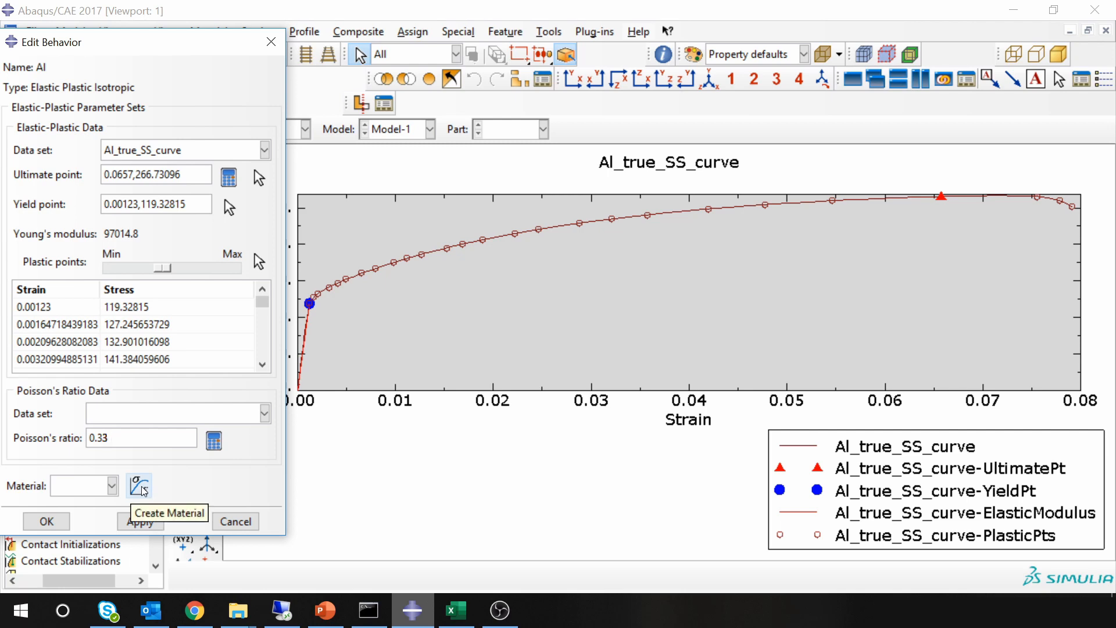
Step: Create material Al and map the calibrated parameters onto it
left_click(139, 486)
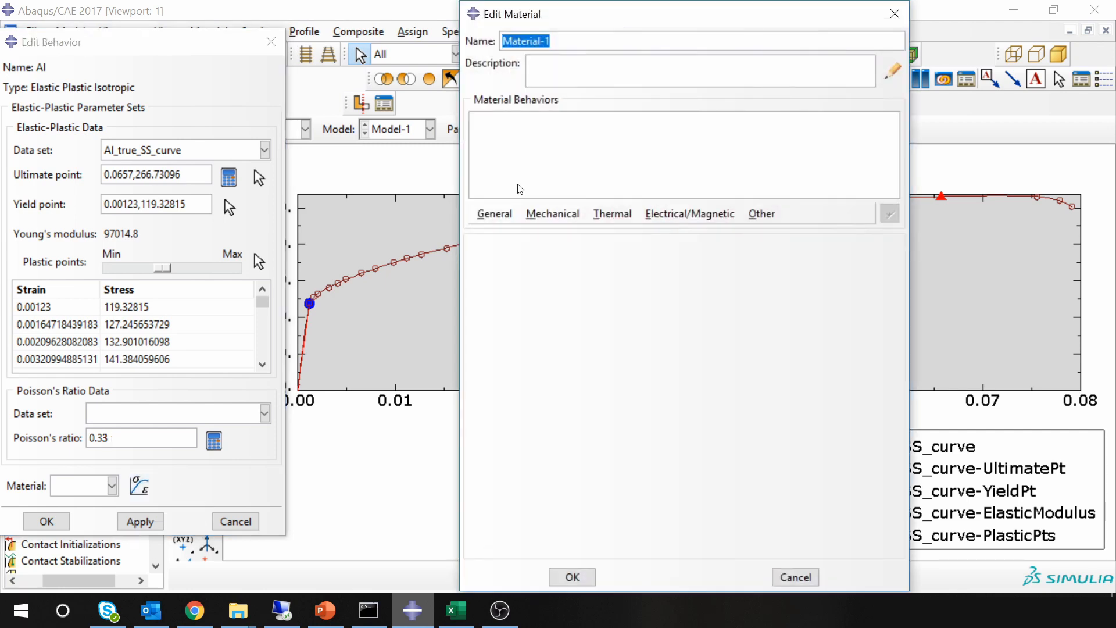
type("Al")
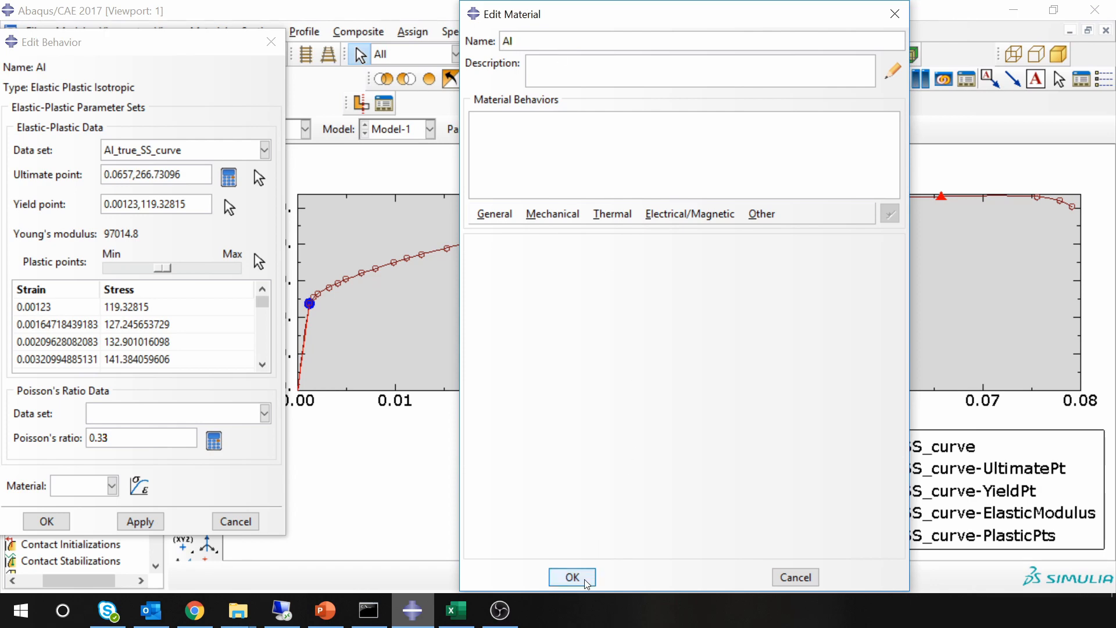
left_click(572, 577)
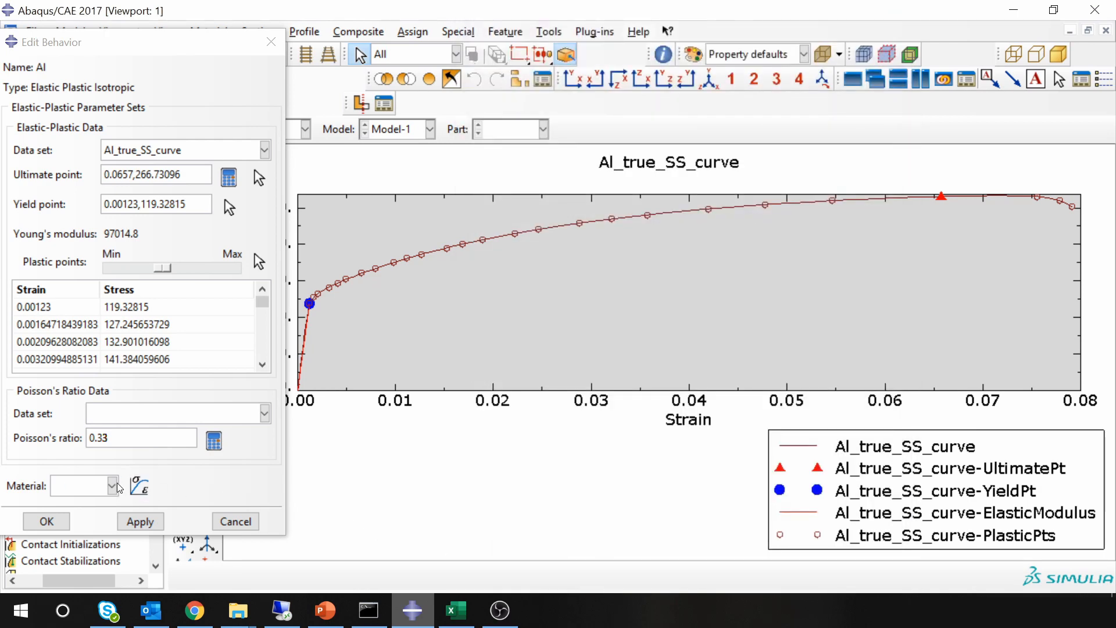
left_click(112, 486)
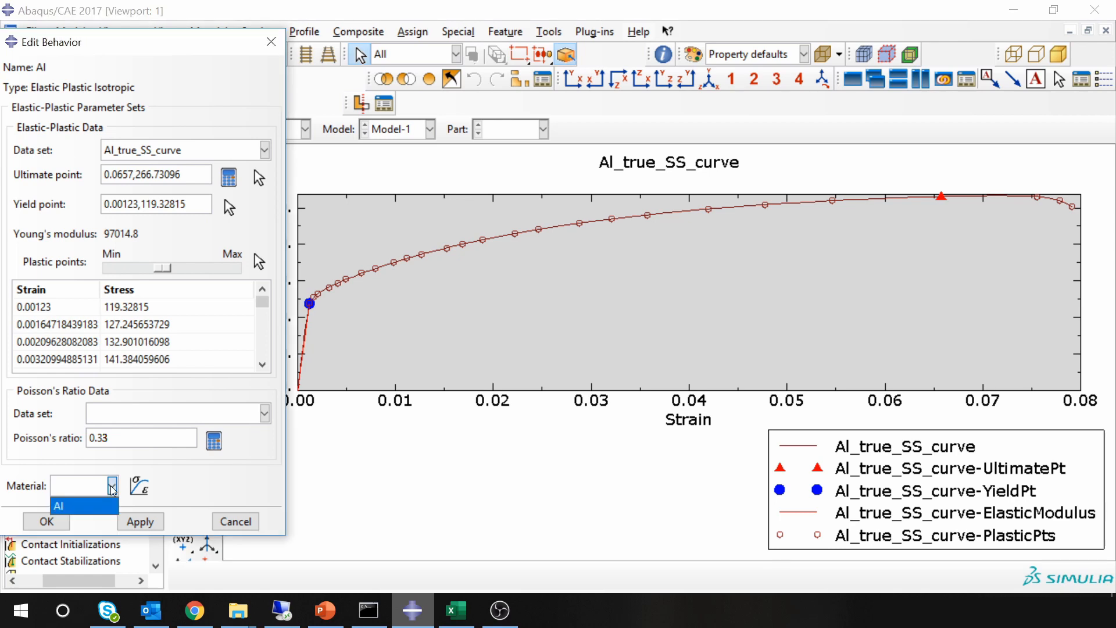
left_click(58, 506)
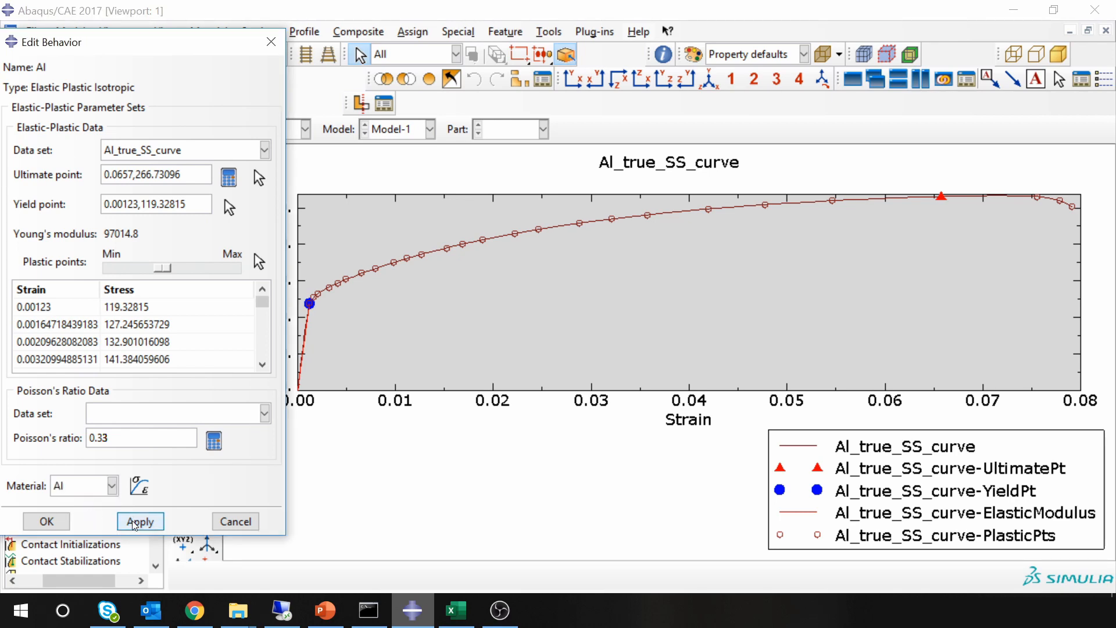
left_click(139, 521)
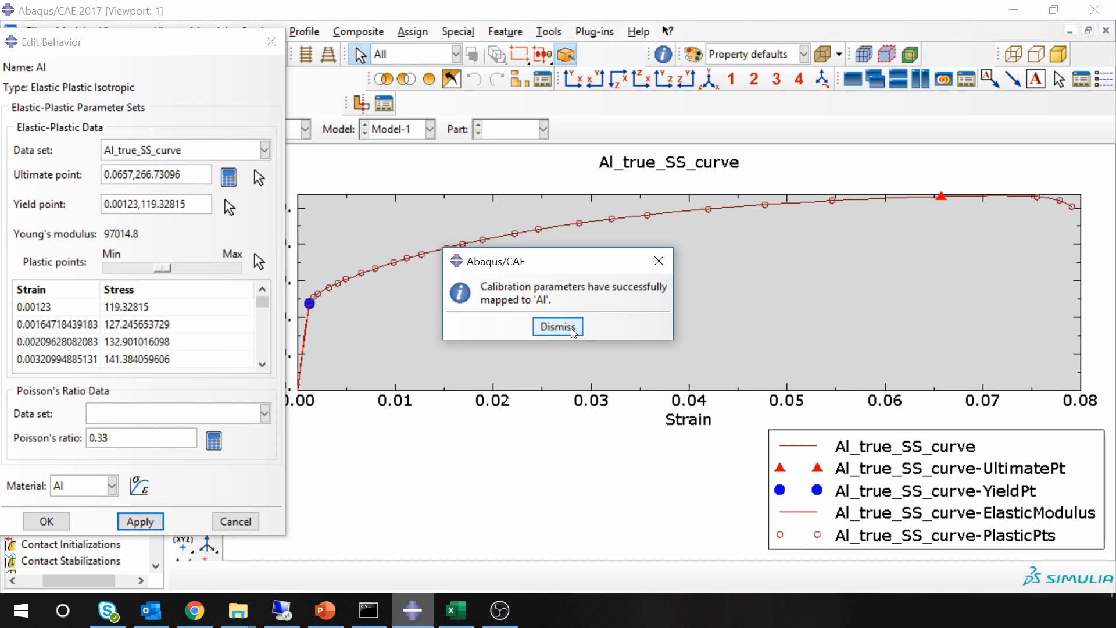
left_click(271, 42)
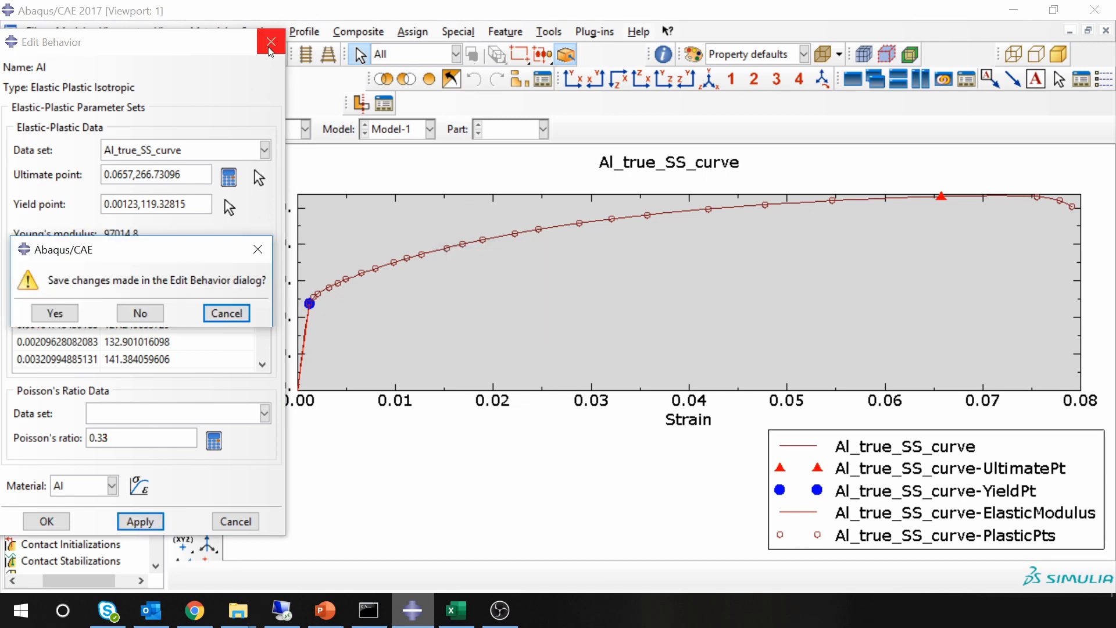
Step: Save the calibration behavior changes on closing and dismiss the successful-mapping message
left_click(54, 313)
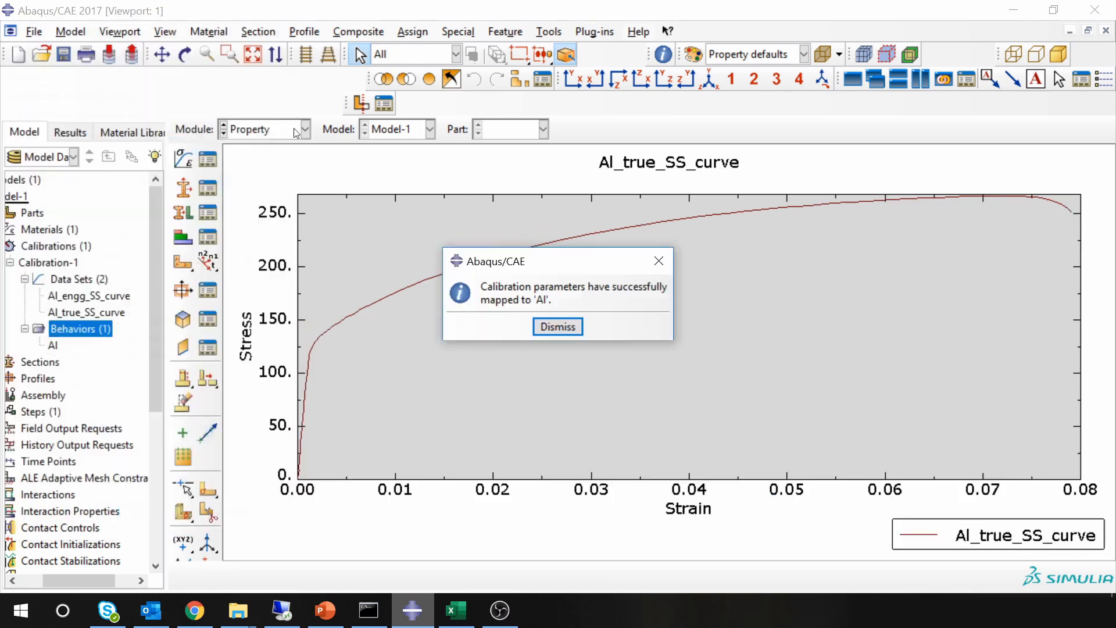
left_click(557, 326)
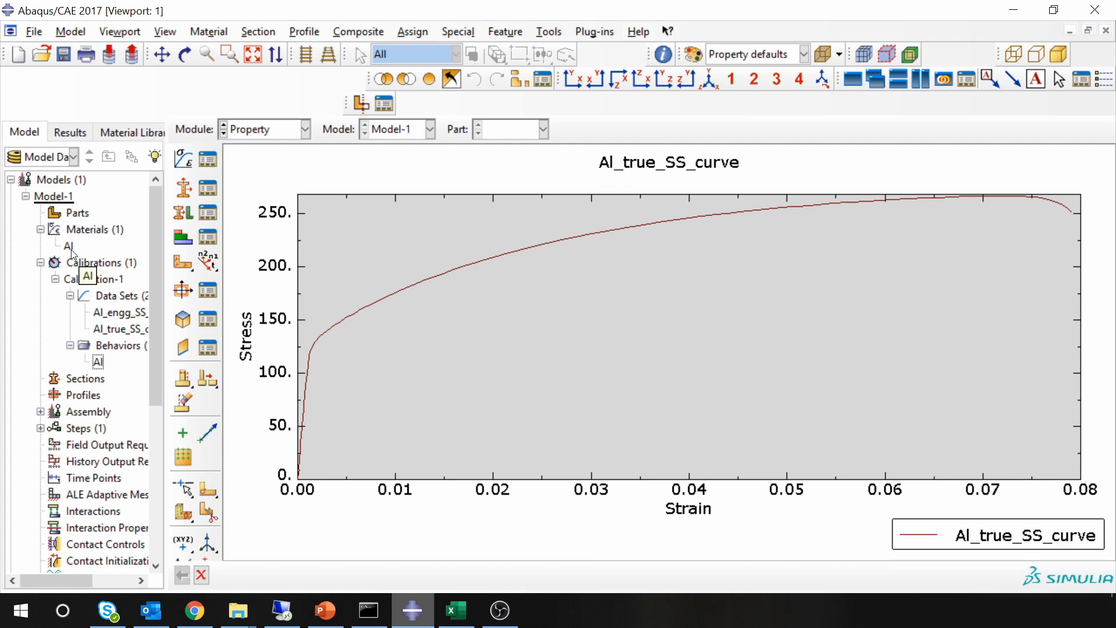
Step: Review material Al's plastic hardening table down to row 23 with peak stress 265.48
double_click(69, 245)
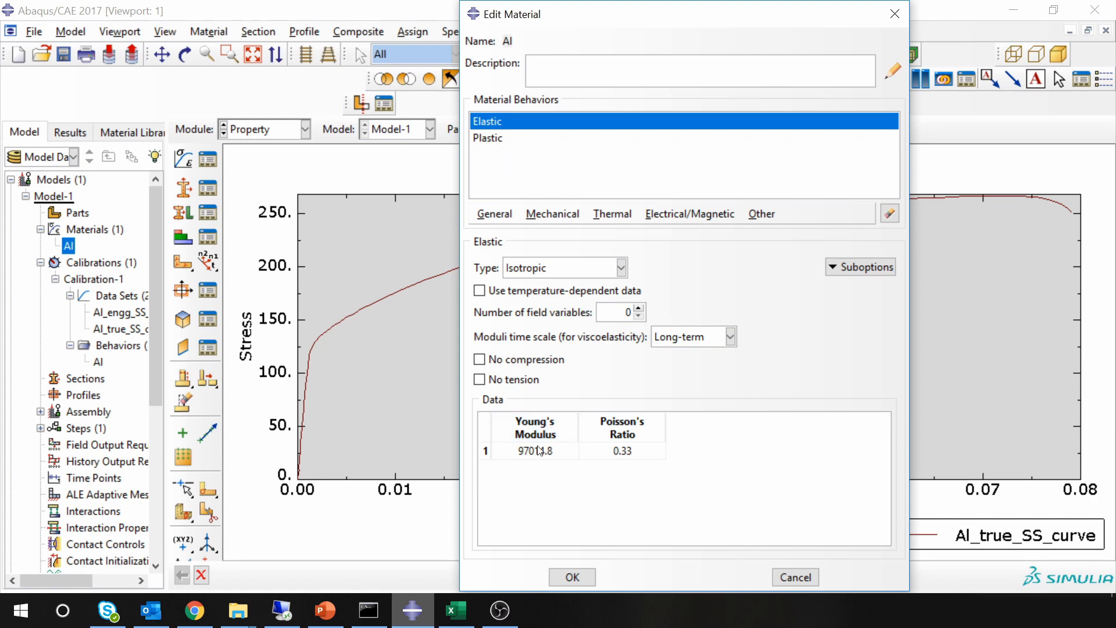
left_click(489, 138)
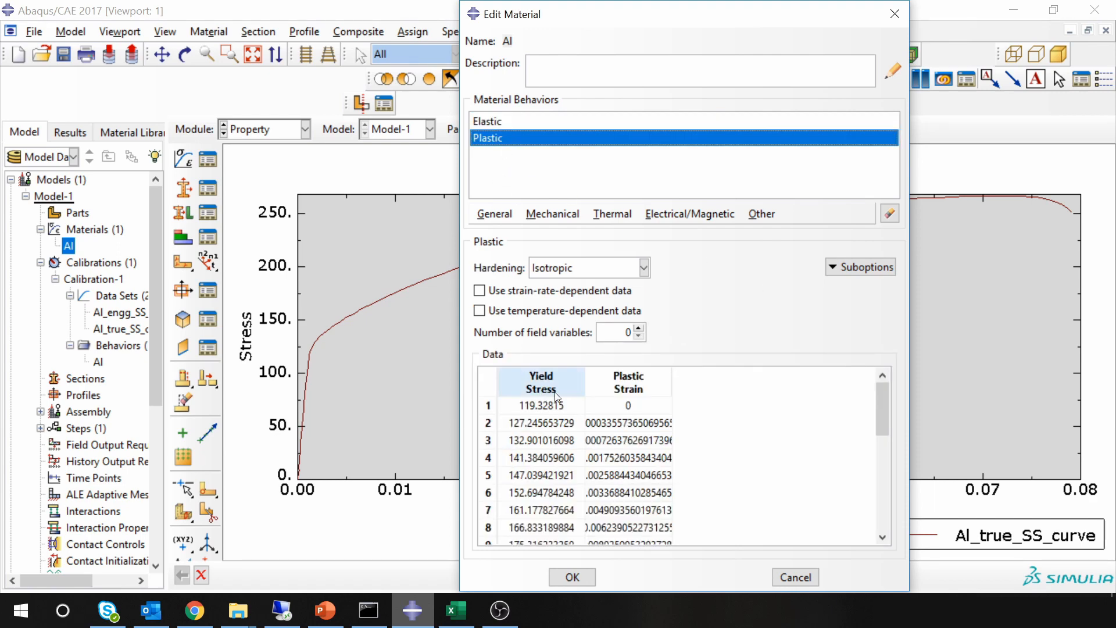
scroll("down", 3)
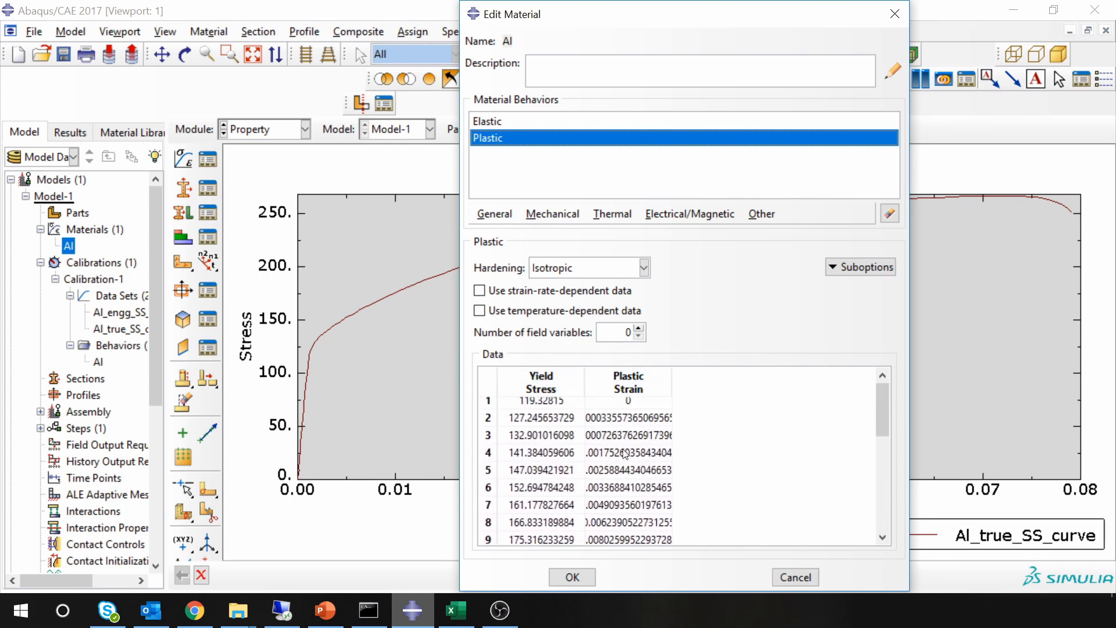
scroll("down", 3)
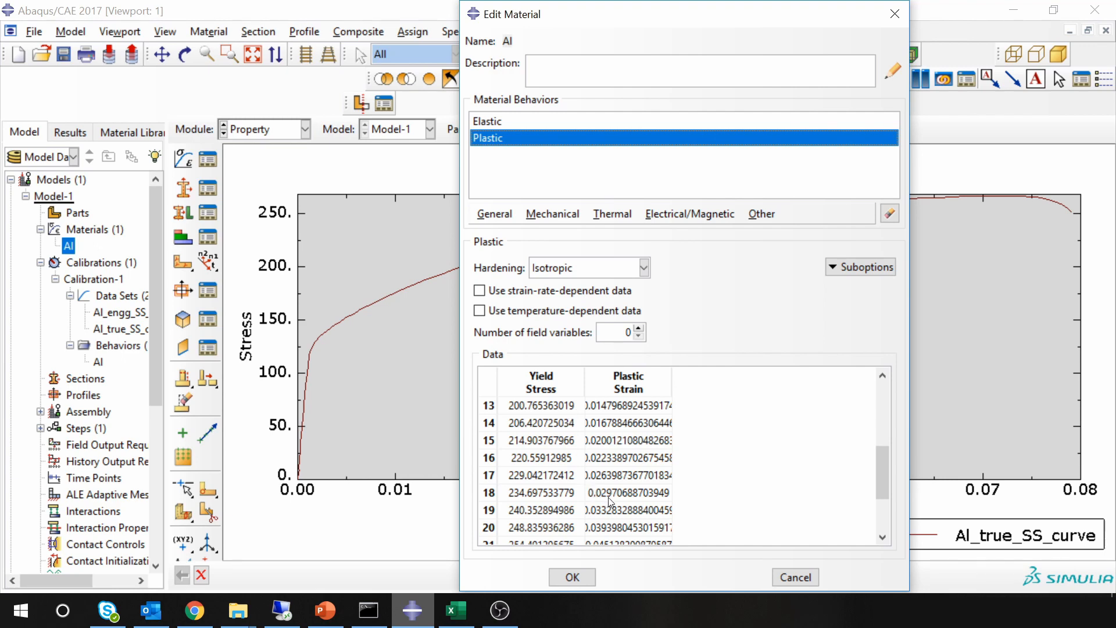
scroll("down", 3)
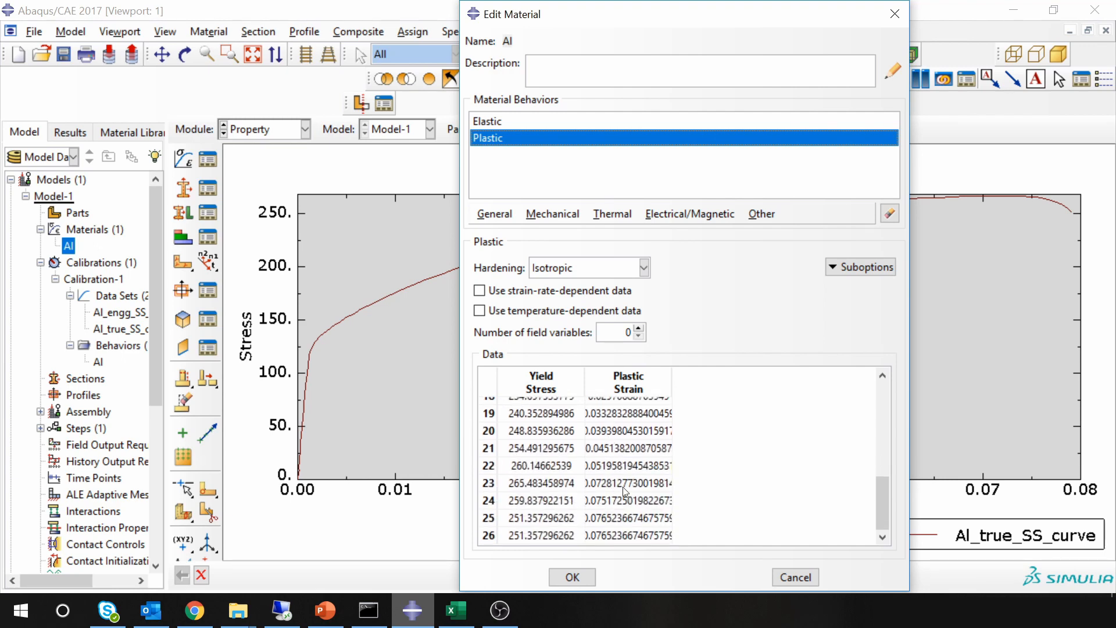
double_click(628, 465)
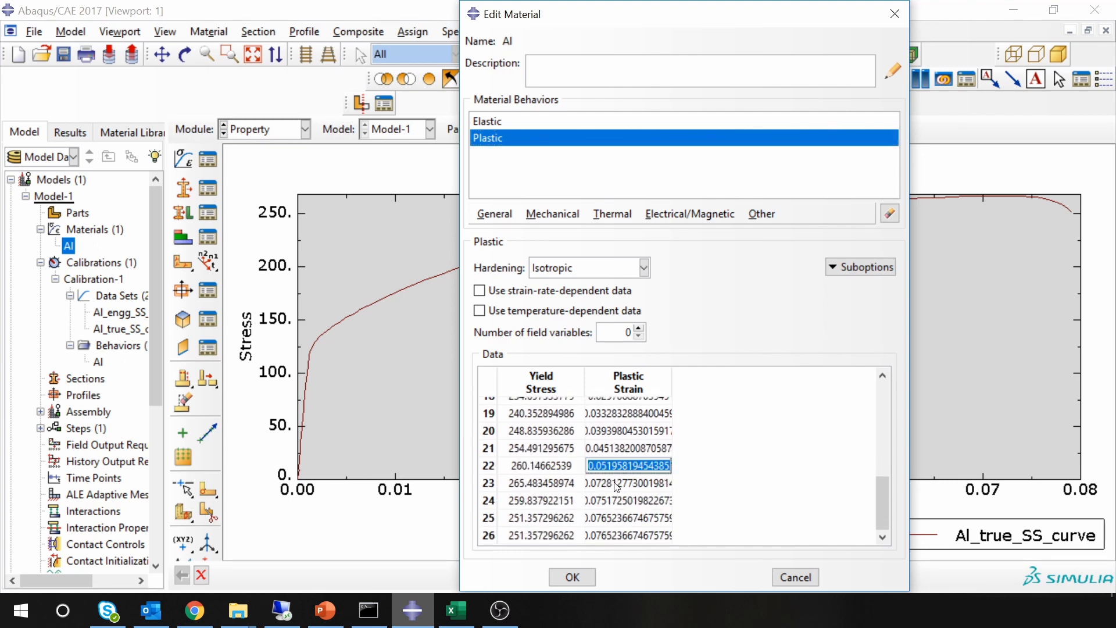
left_click(540, 482)
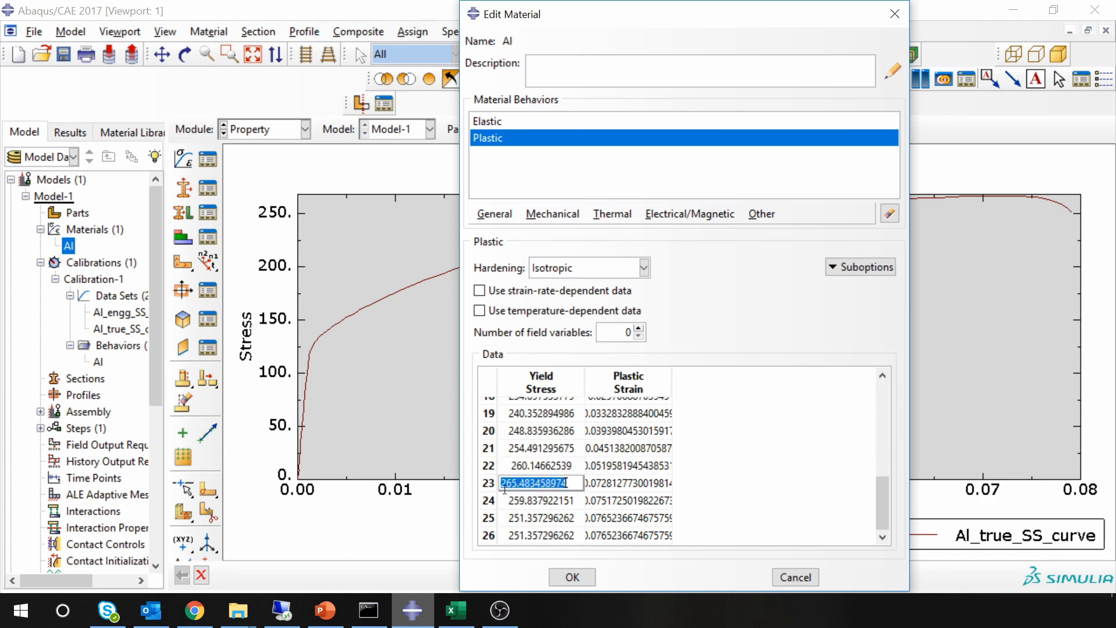
Step: Delete rows 24–26 past the ultimate point and accept the trimmed material Al
left_click(538, 500)
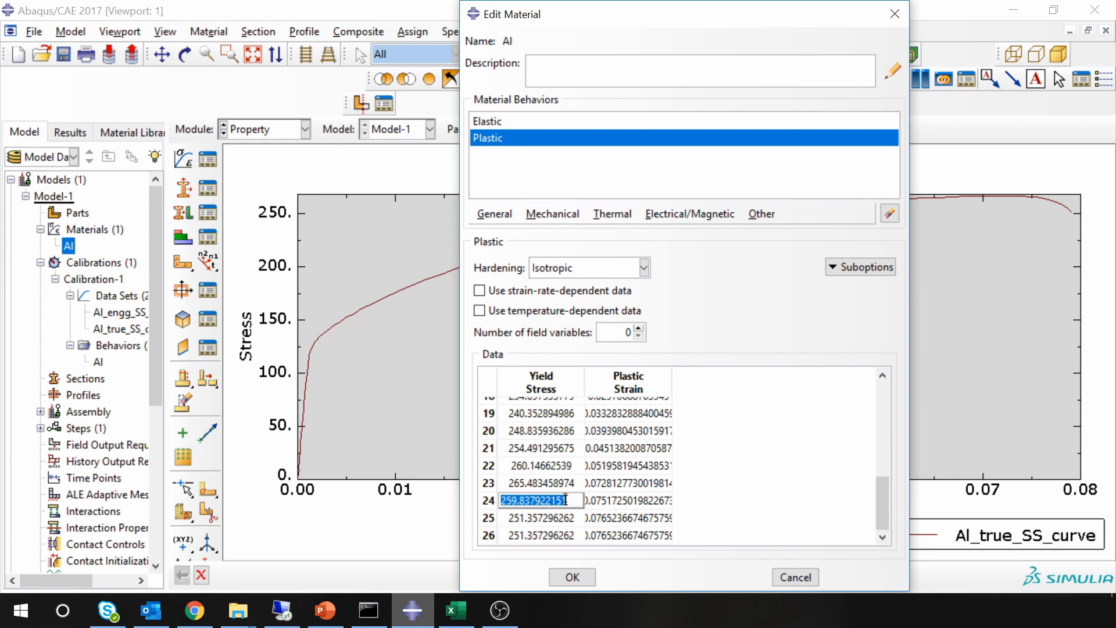
left_click_drag(541, 500, 540, 535)
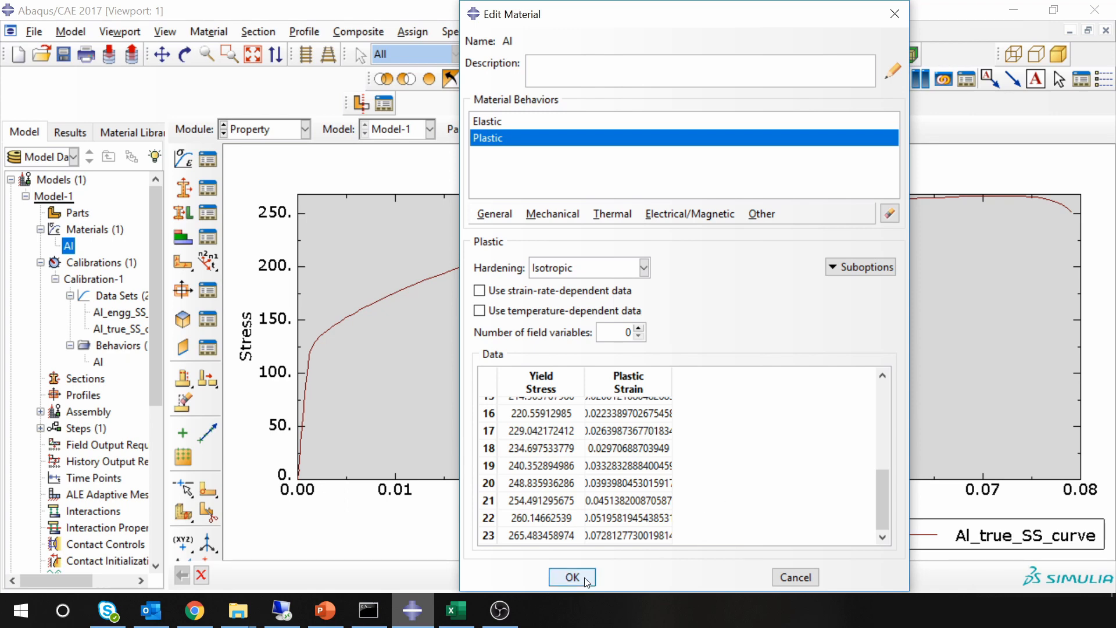
left_click(572, 577)
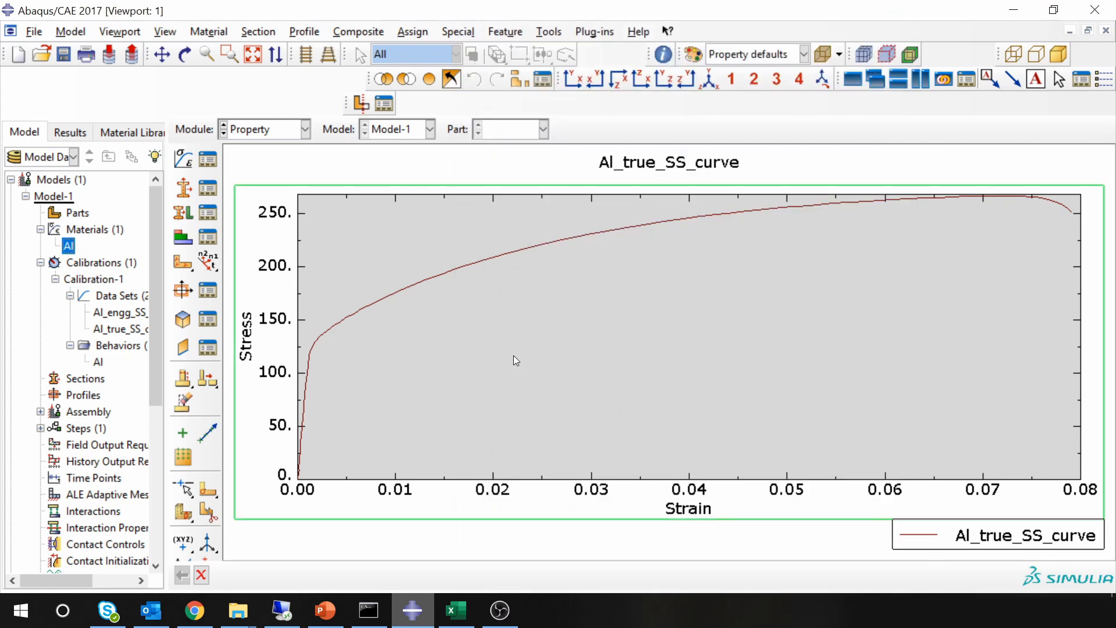
mouse_move(509, 356)
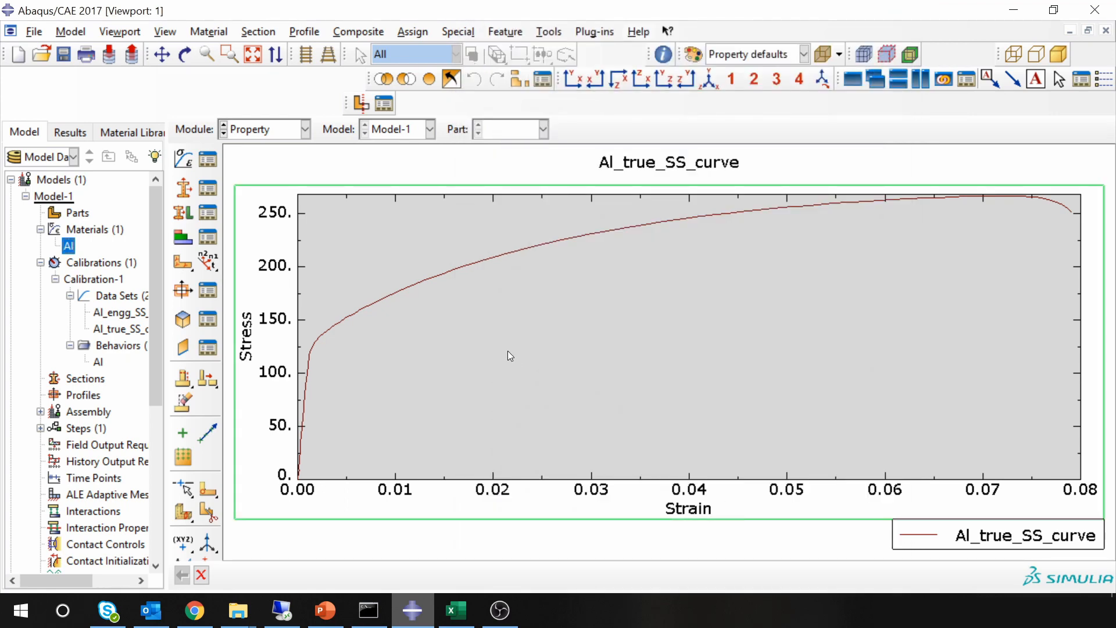
mouse_move(710, 409)
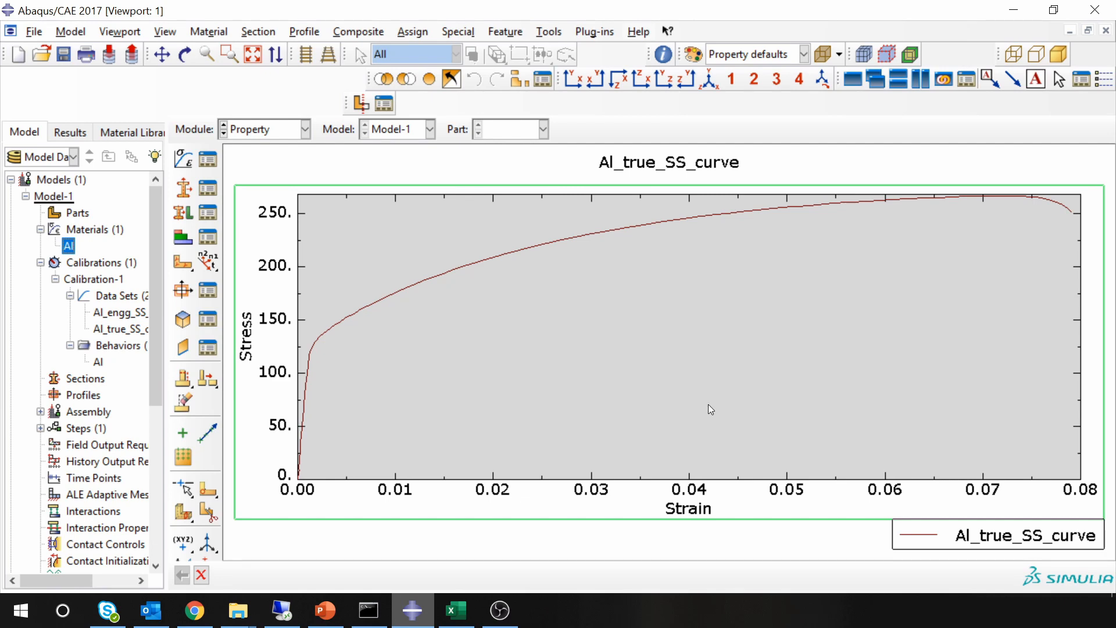
mouse_move(694, 410)
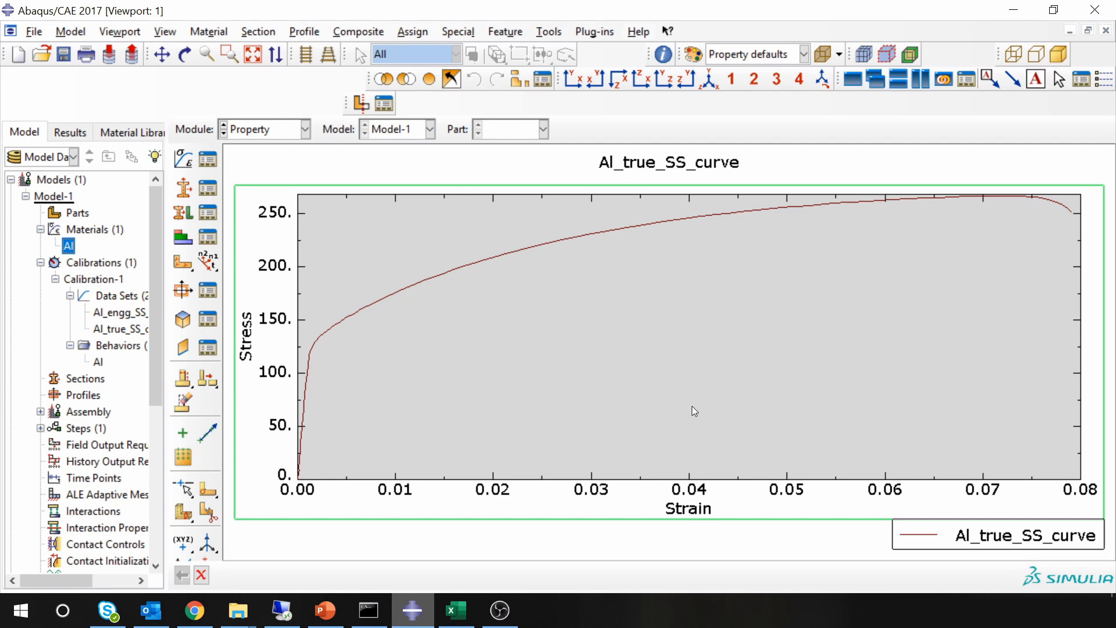
mouse_move(690, 403)
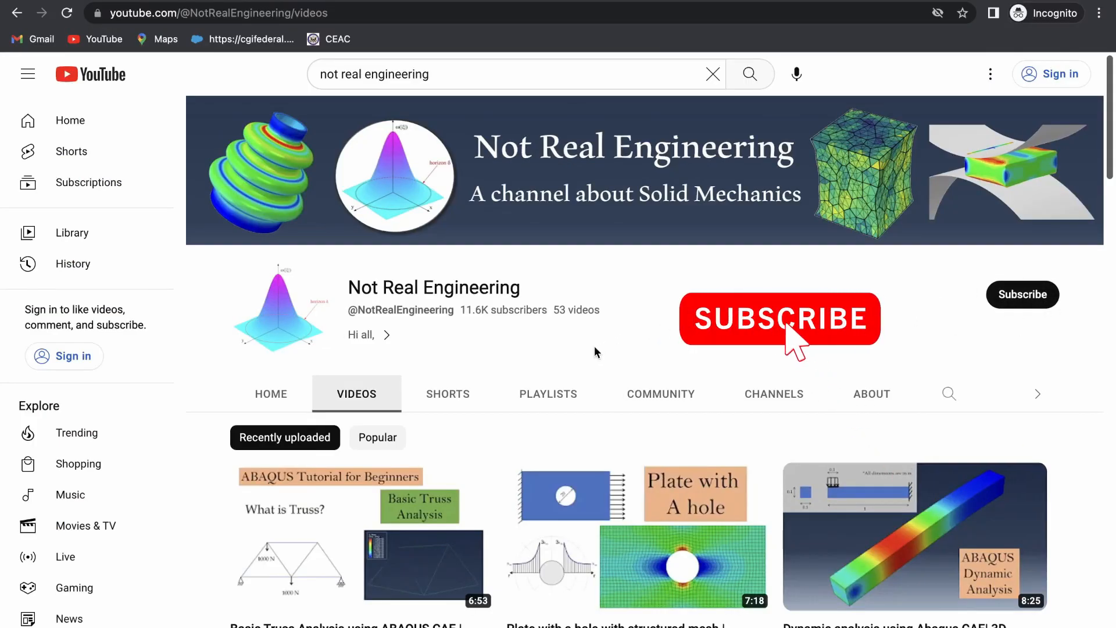
Step: Open the ANSYS tutorials playlist from the Not Real Engineering channel's playlists
left_click(778, 319)
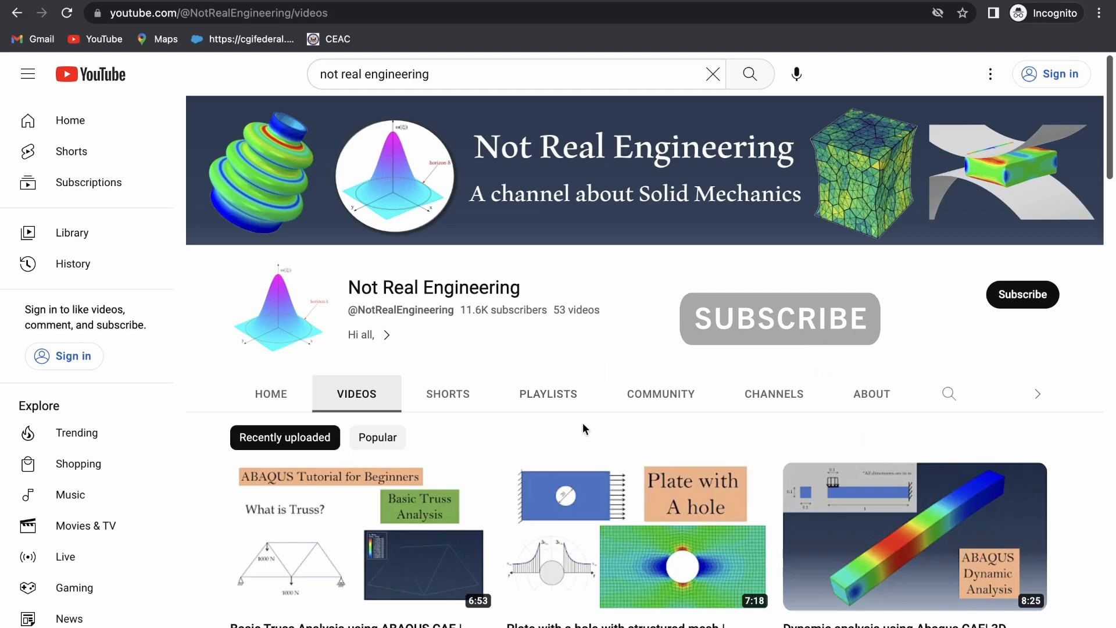
mouse_move(559, 411)
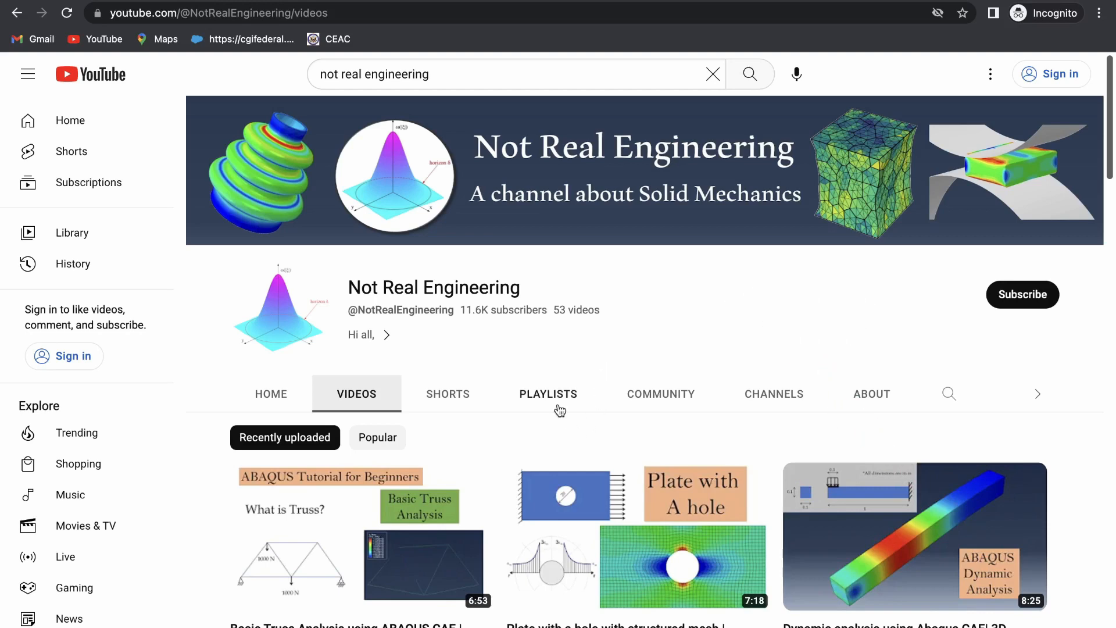
left_click(547, 394)
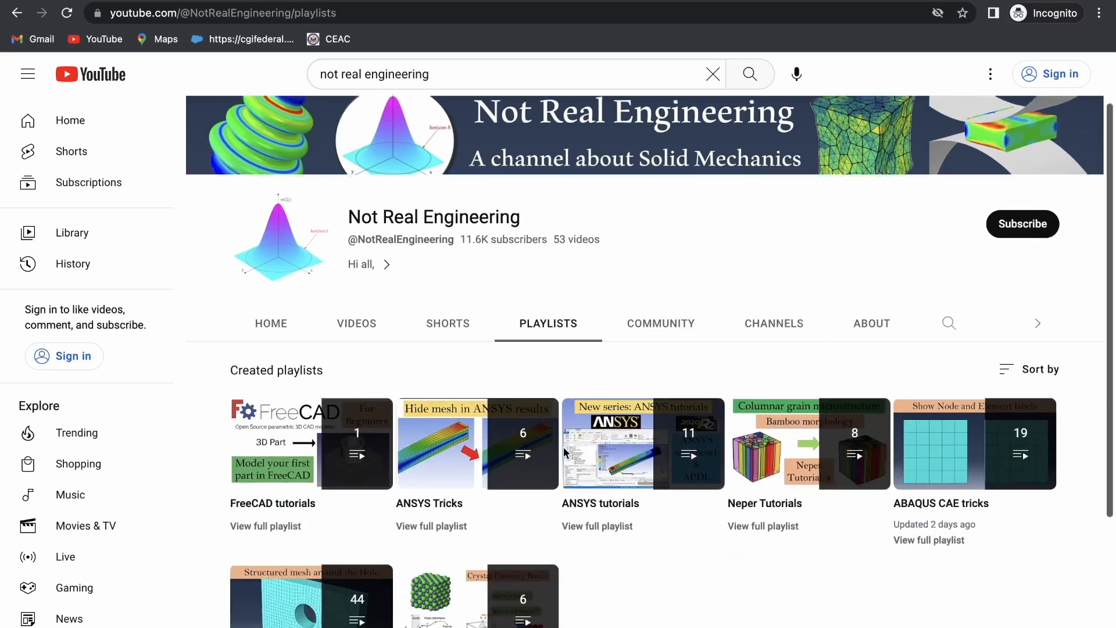
scroll("down", 3)
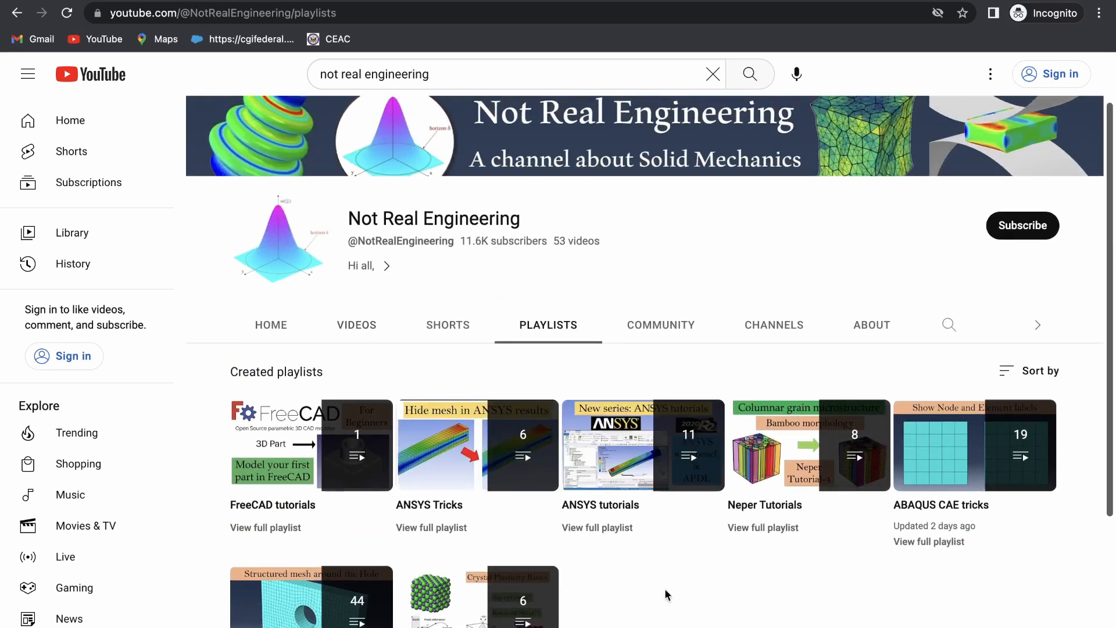
scroll("down", 3)
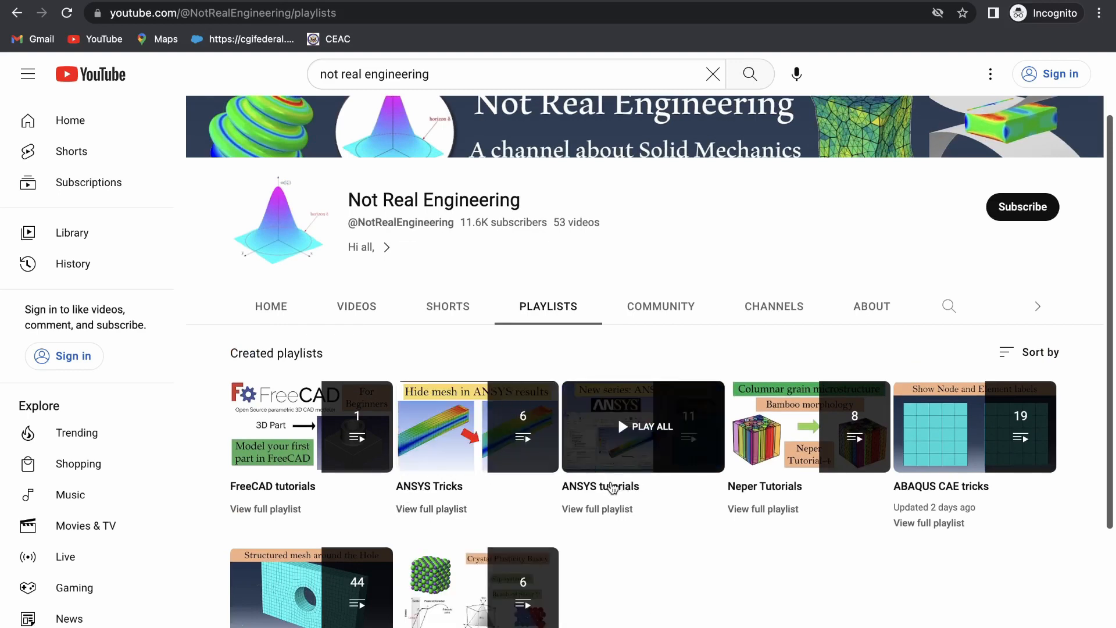
scroll("down", 3)
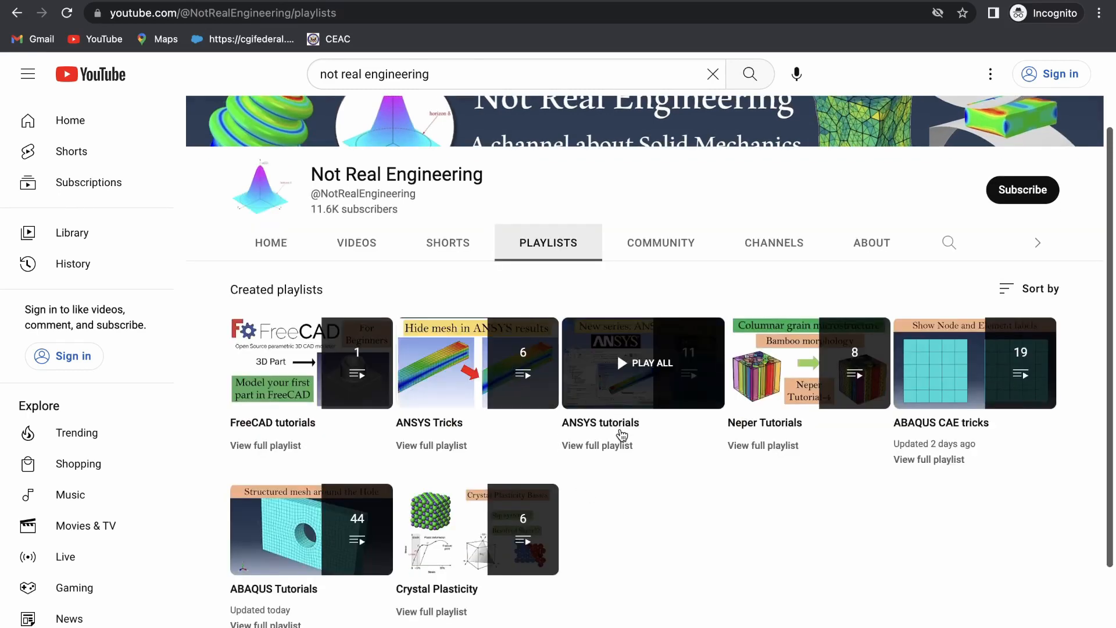
left_click(641, 363)
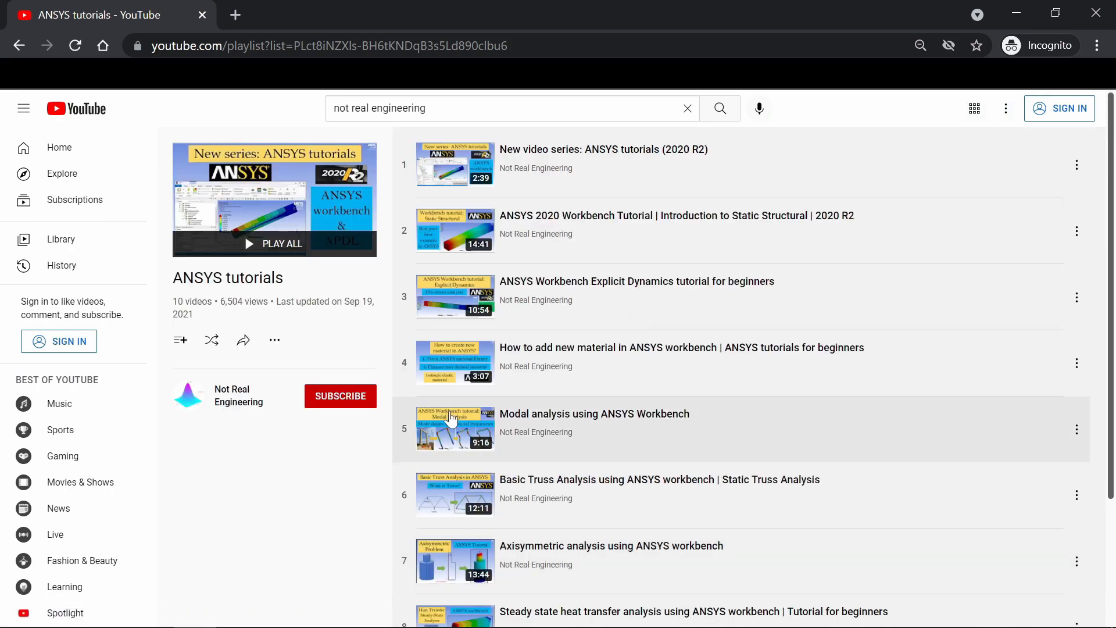